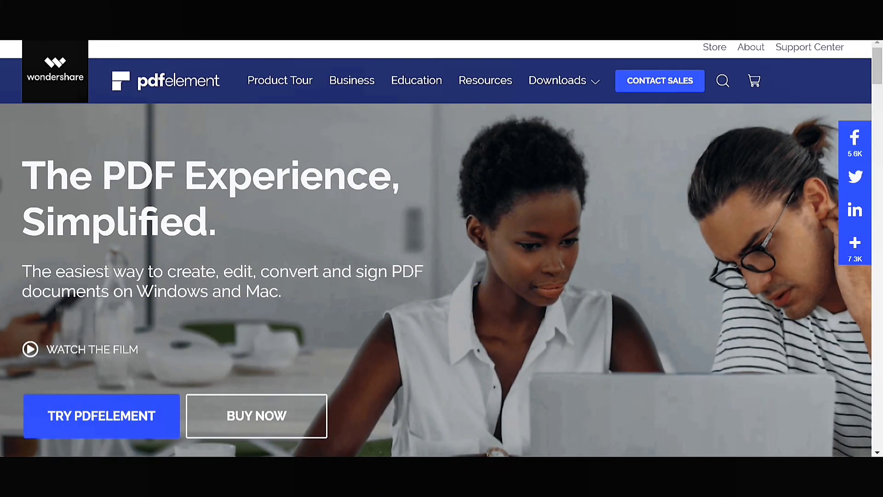
Open PDF-Sample.pdf and run OCR so the scanned page becomes editable text.
scroll(down, 3)
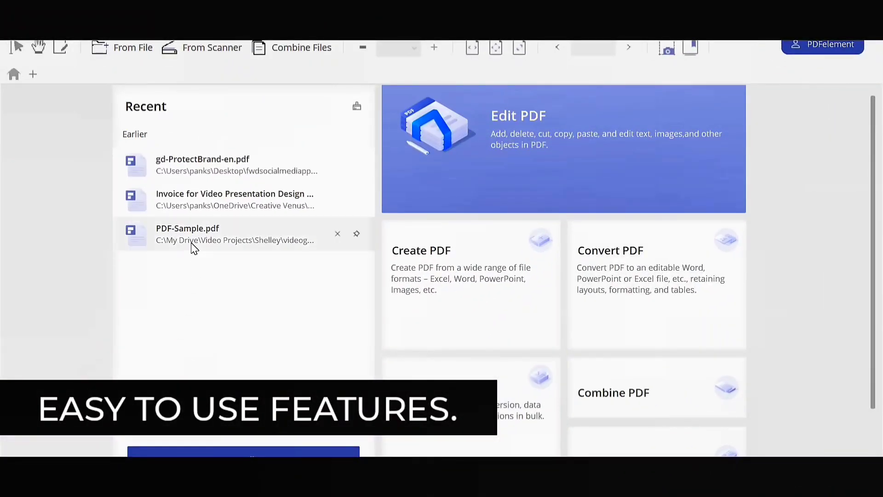
double_click(186, 233)
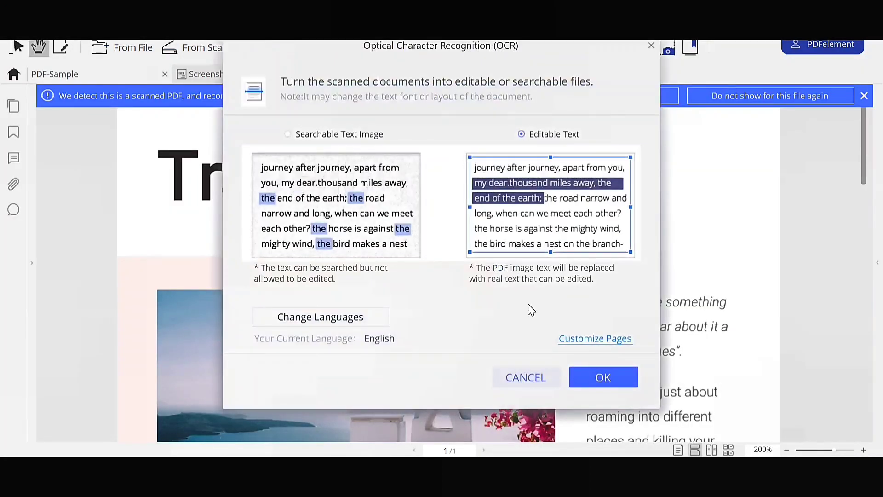
click(601, 377)
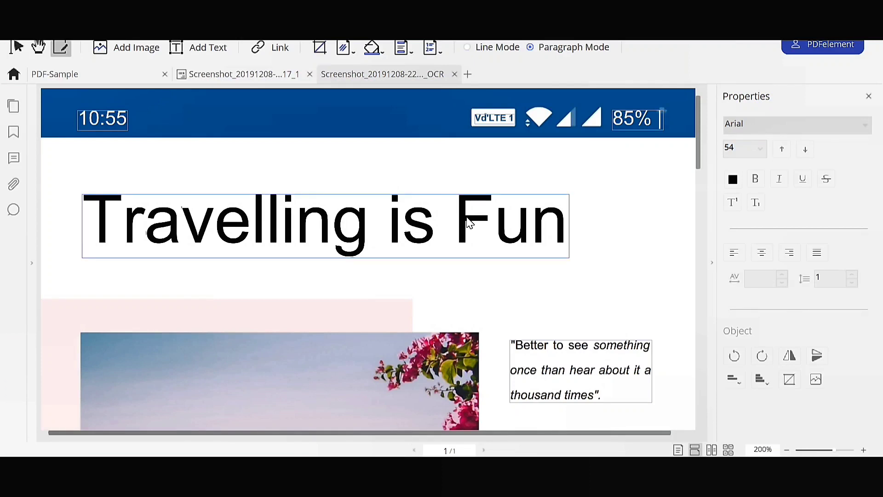
Replace the word 'Fun' in the title with 'Awesome'.
double_click(510, 219)
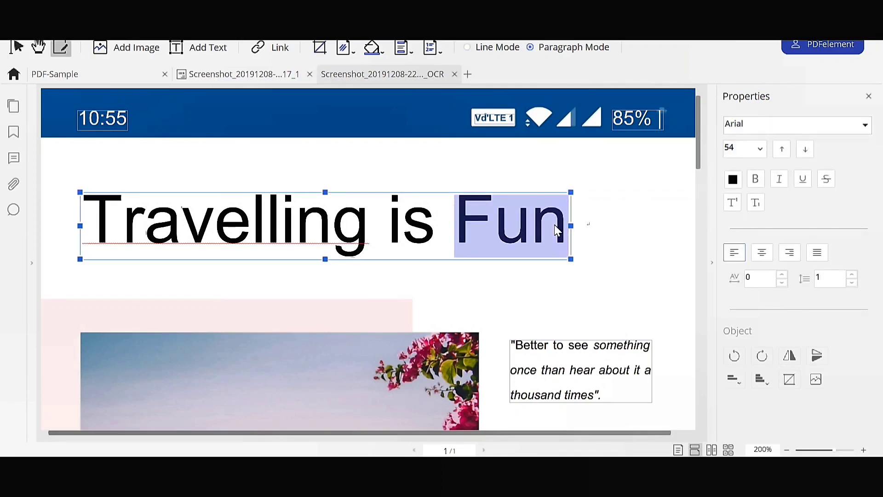
text(Awesome)
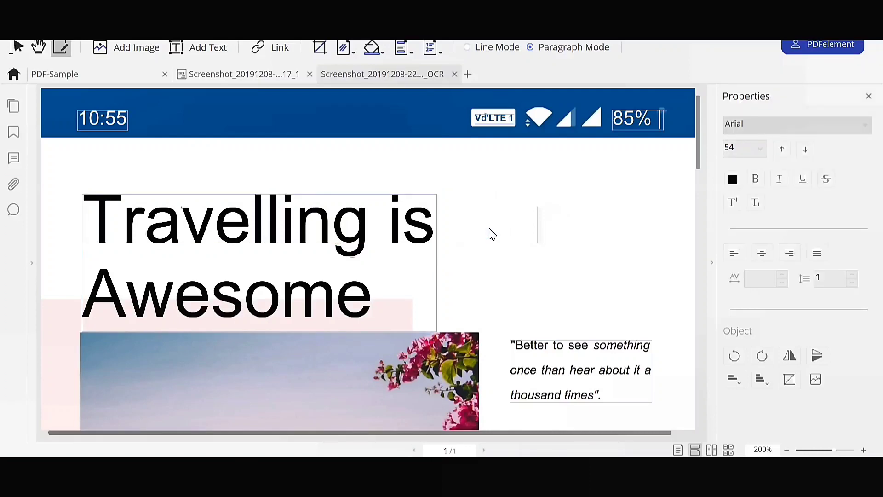
mouse_move(445, 185)
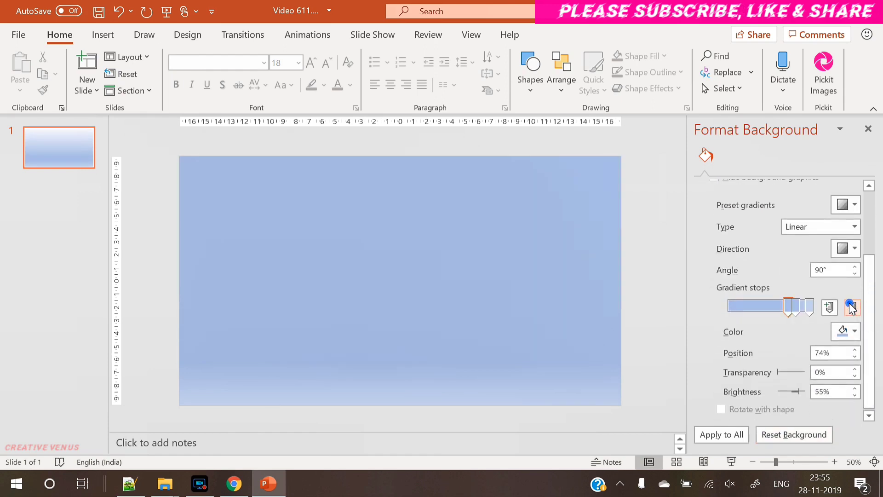
Reduce the background gradient to two stops coloured orange and darker custom orange.
click(852, 308)
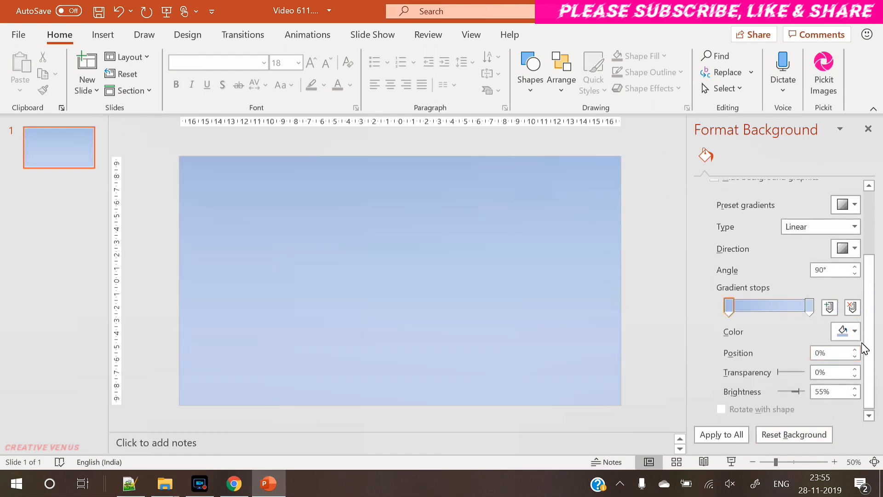
click(853, 331)
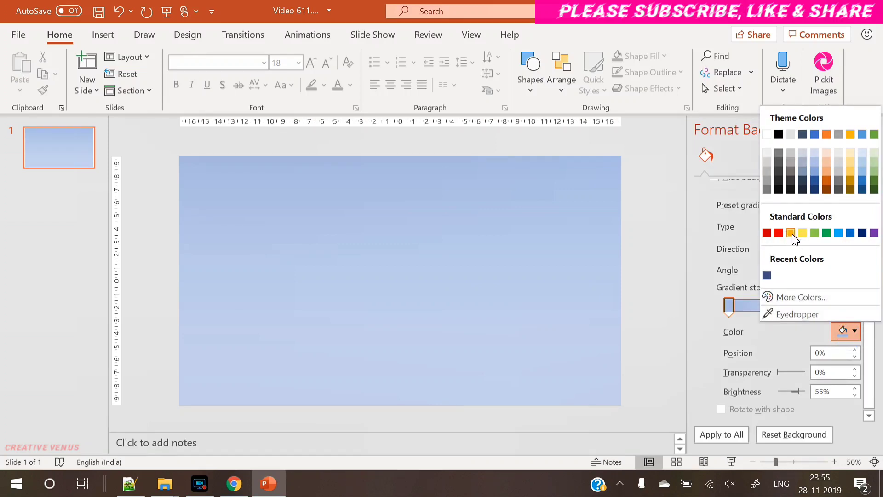
mouse_move(802, 232)
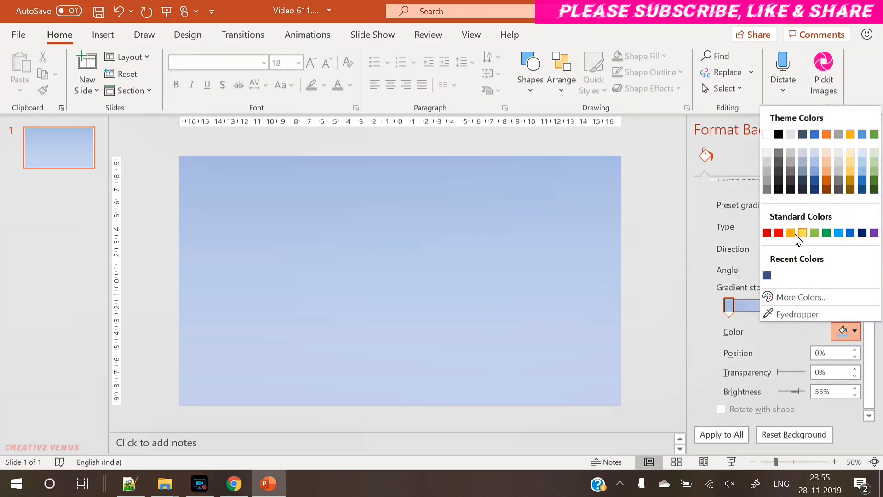
click(802, 233)
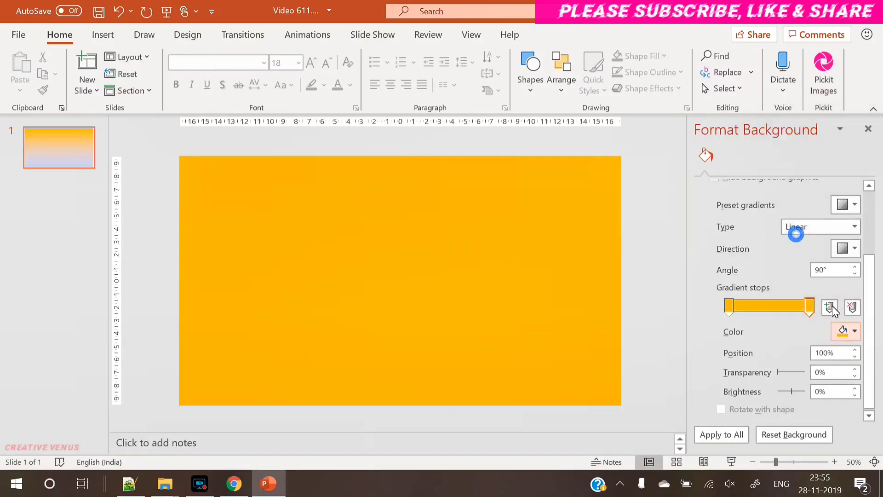
click(854, 331)
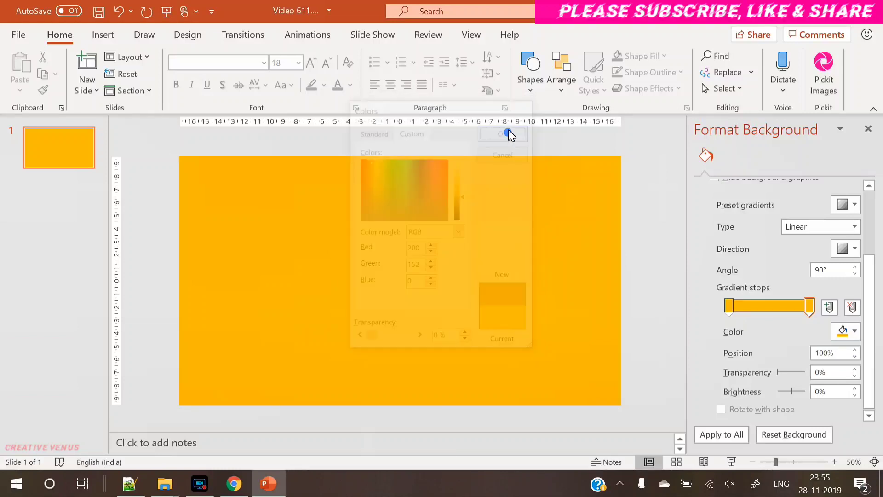
click(844, 248)
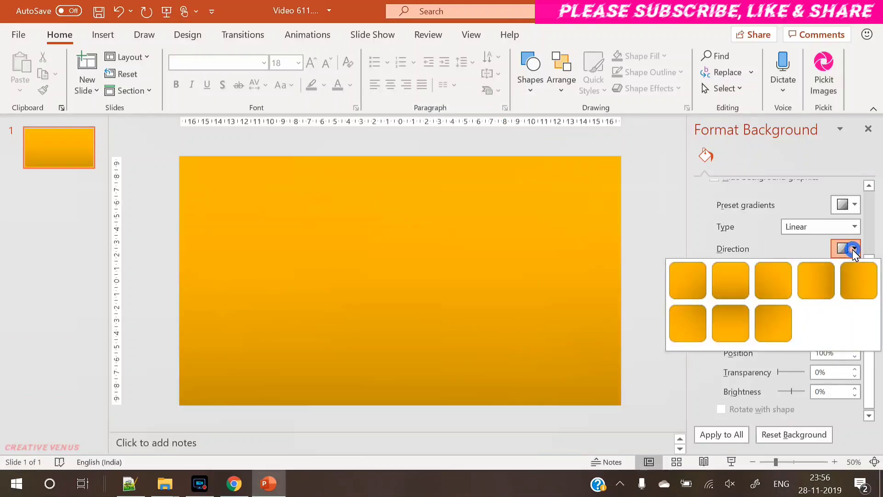
Make the gradient radial with a bright custom yellow (255,203,37) centre stop.
click(854, 226)
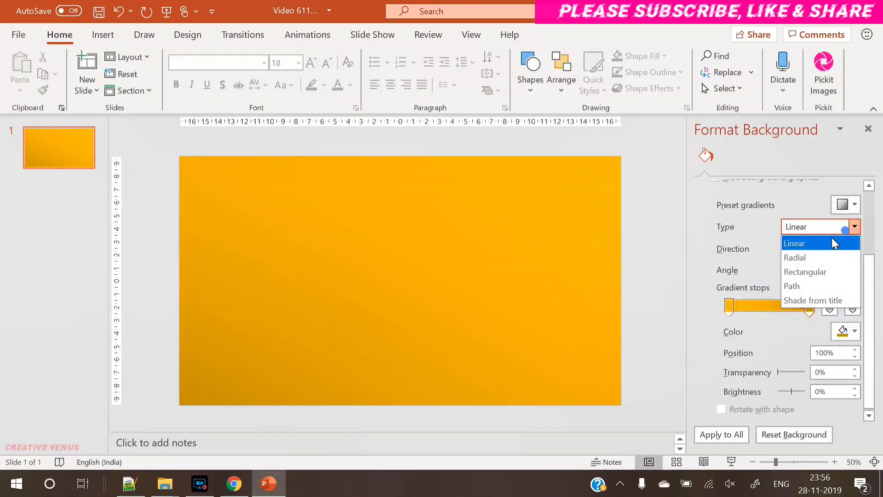
click(794, 257)
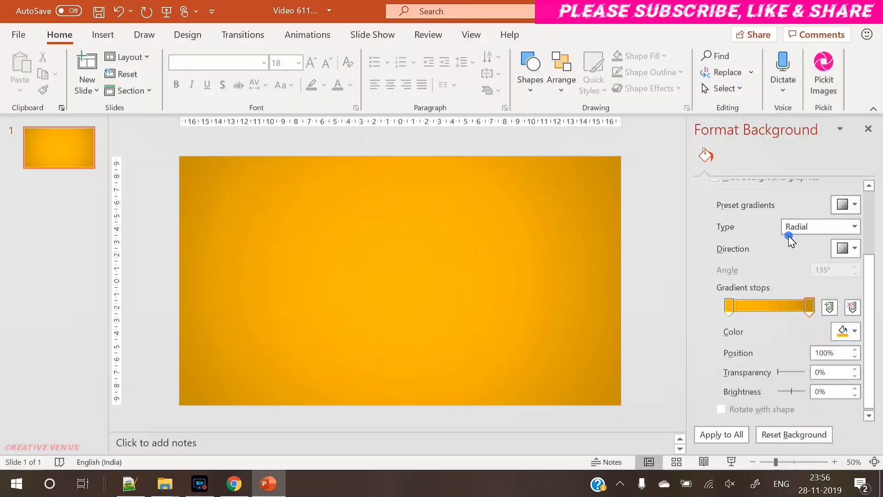
click(851, 331)
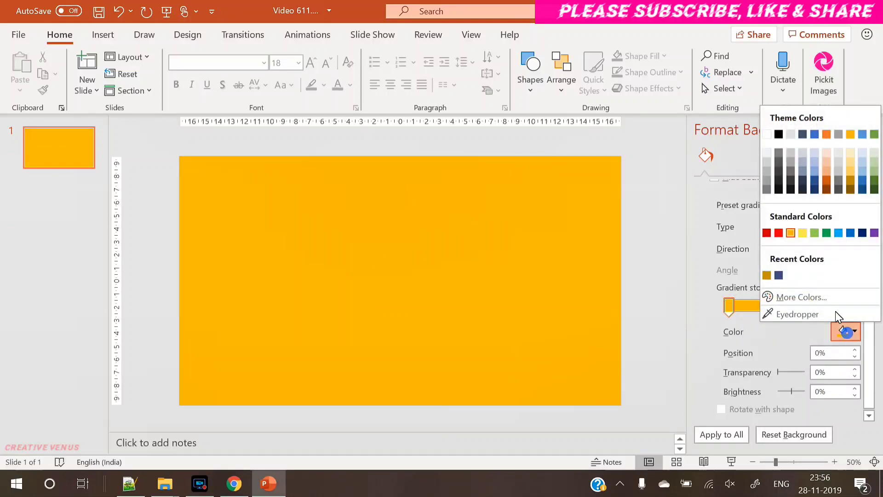
click(799, 297)
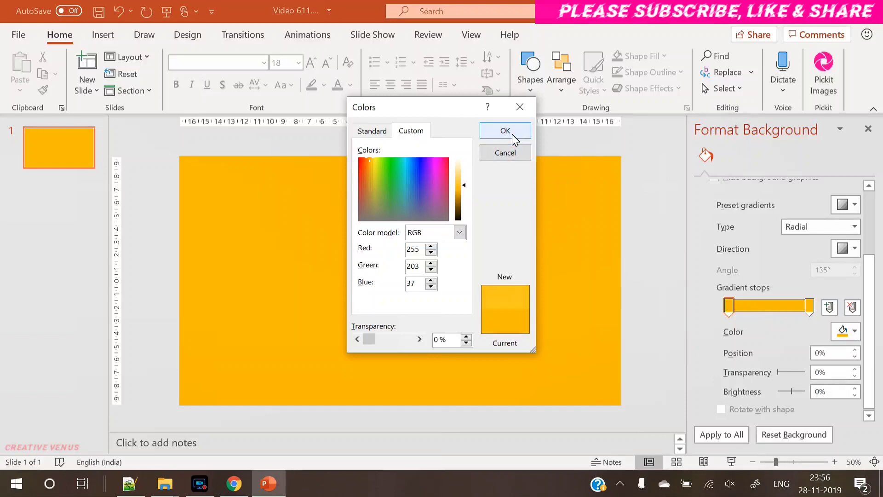
click(504, 131)
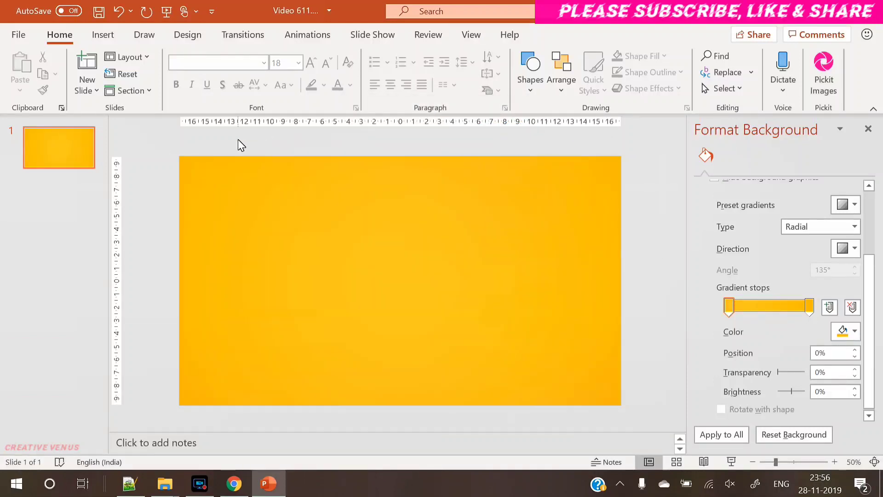
click(102, 34)
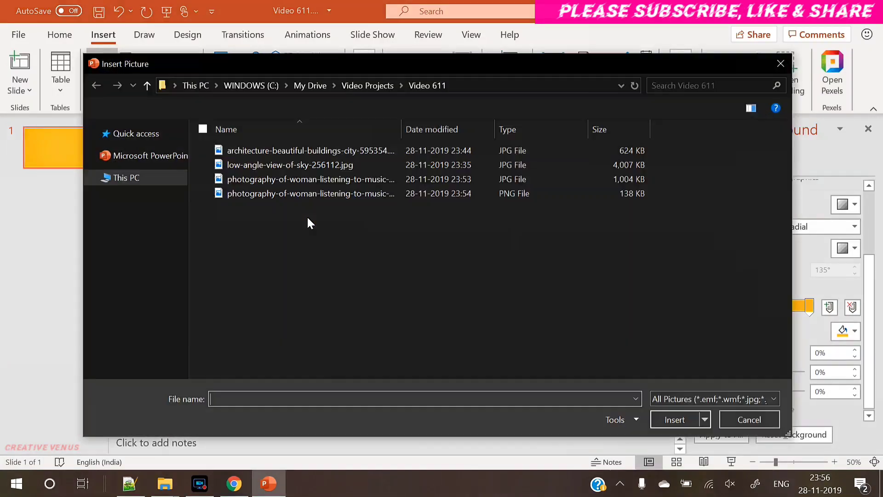
Insert the background-removed woman PNG, flip it horizontally, enlarge it and move it right.
click(311, 194)
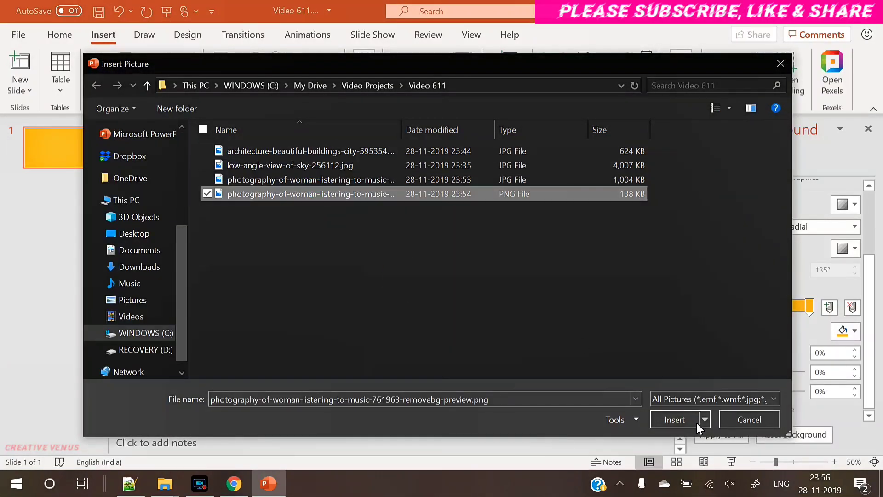
click(674, 419)
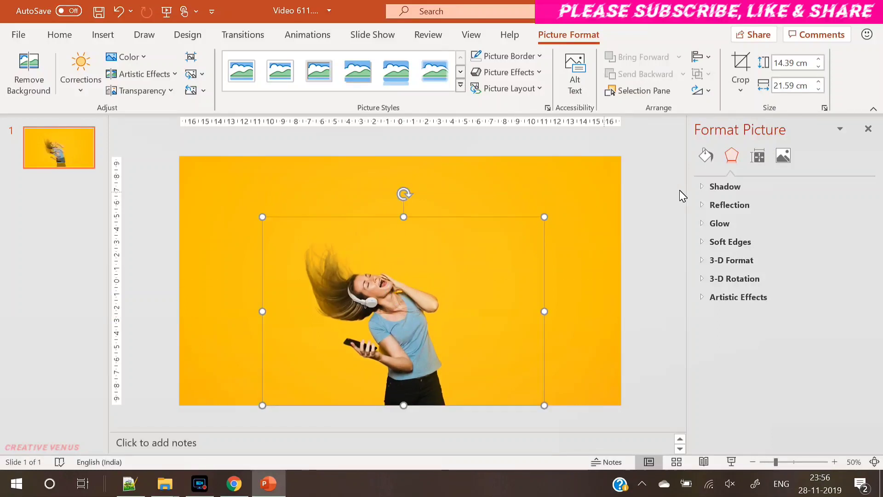
click(700, 91)
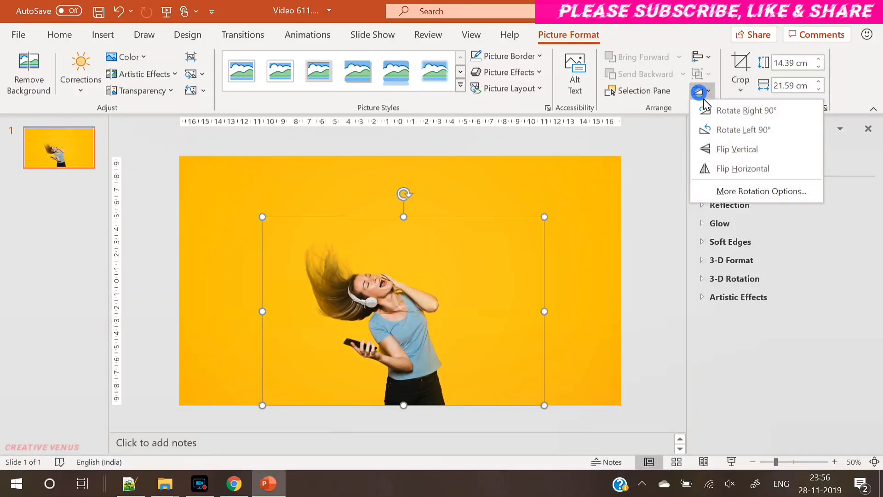
click(742, 168)
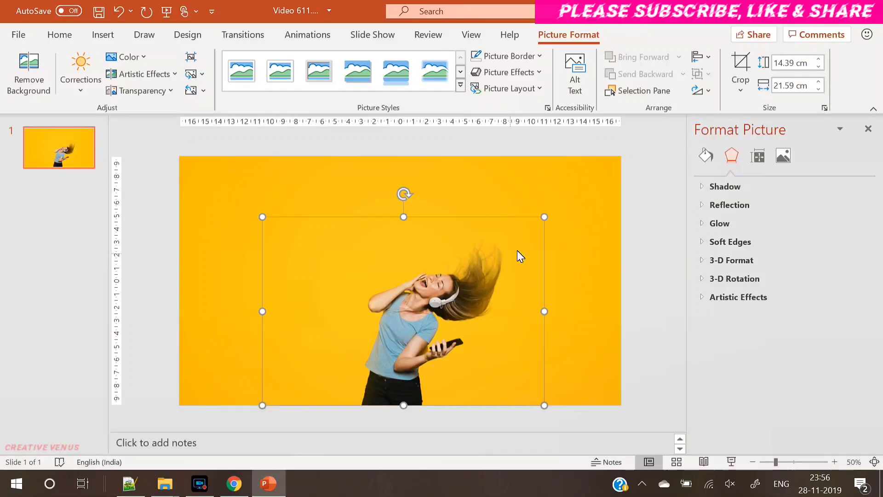
drag(543, 217, 545, 221)
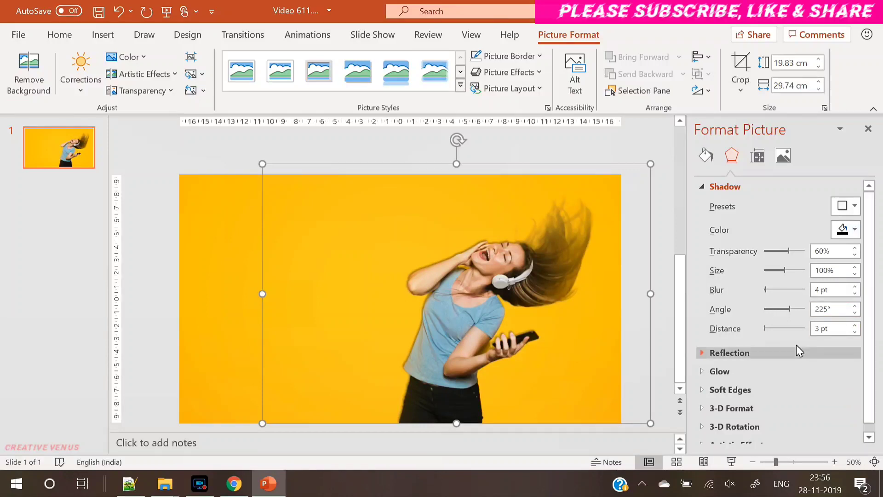
Soften the photo's shadow by raising its blur to 10 pt.
drag(764, 290, 774, 290)
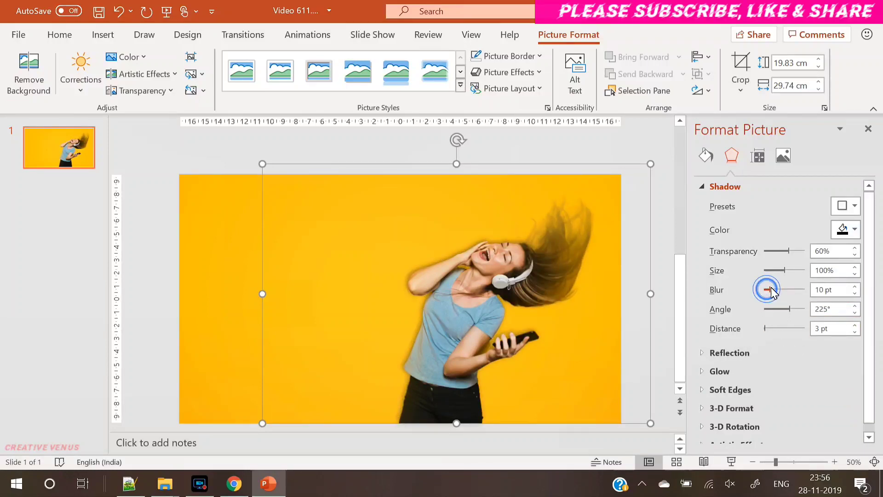
drag(769, 289, 774, 289)
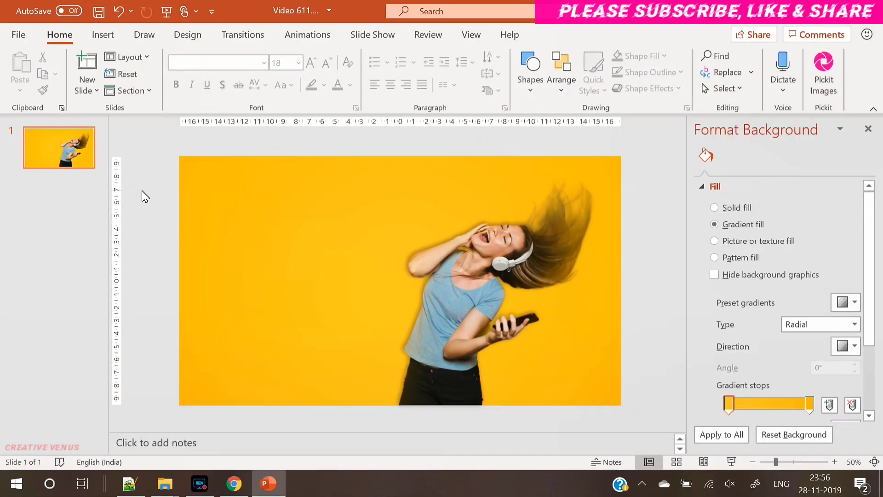
mouse_move(234, 188)
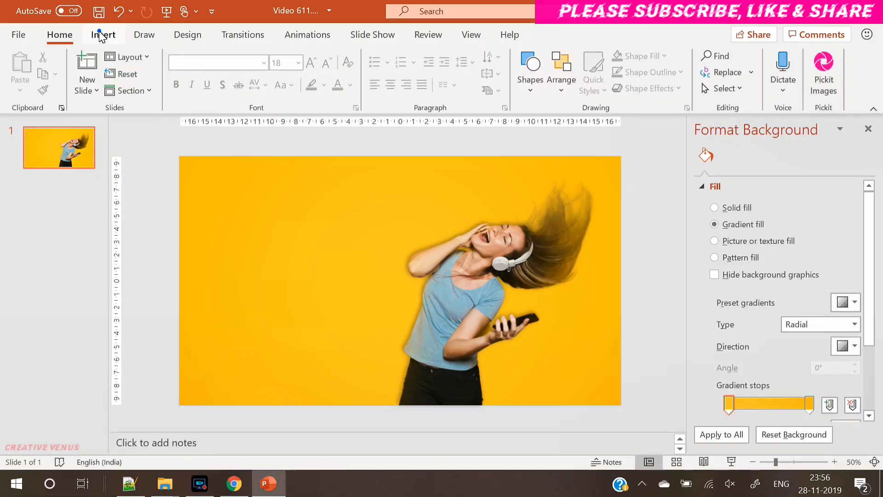
Add a text box reading powermax in enlarged Raleway at the top left.
click(103, 34)
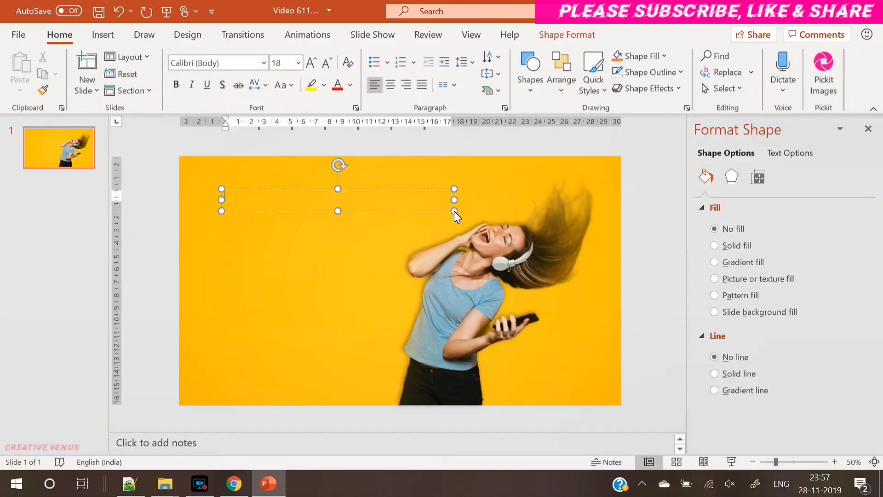
text(p)
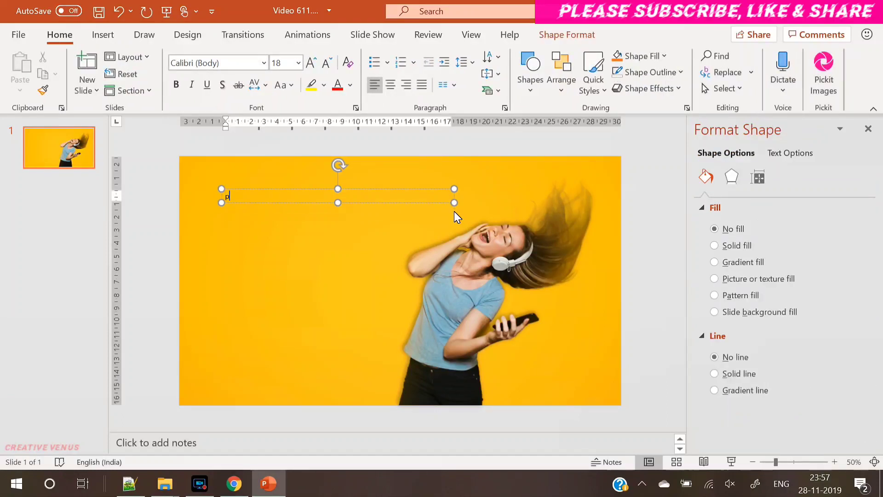
text(powermax)
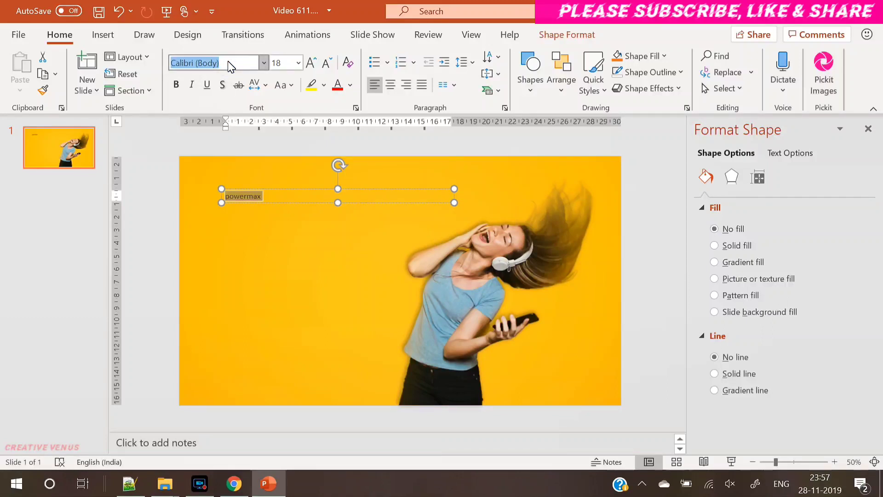
text(Raleway)
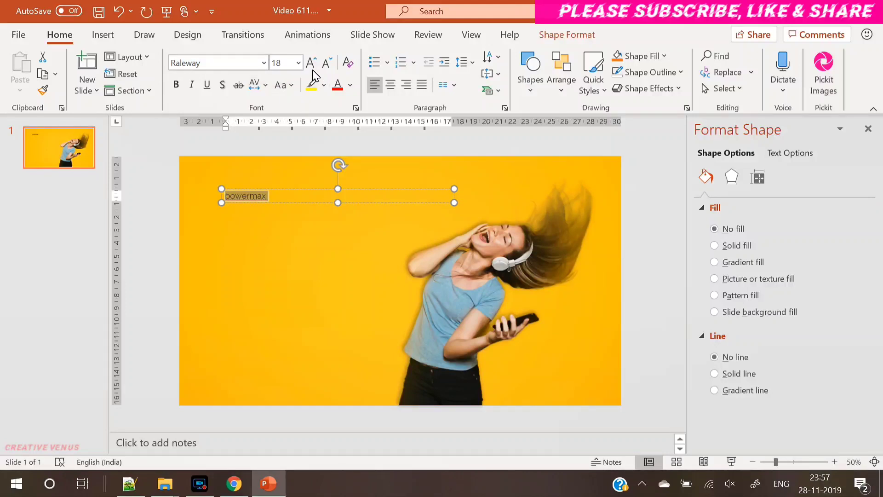
click(310, 62)
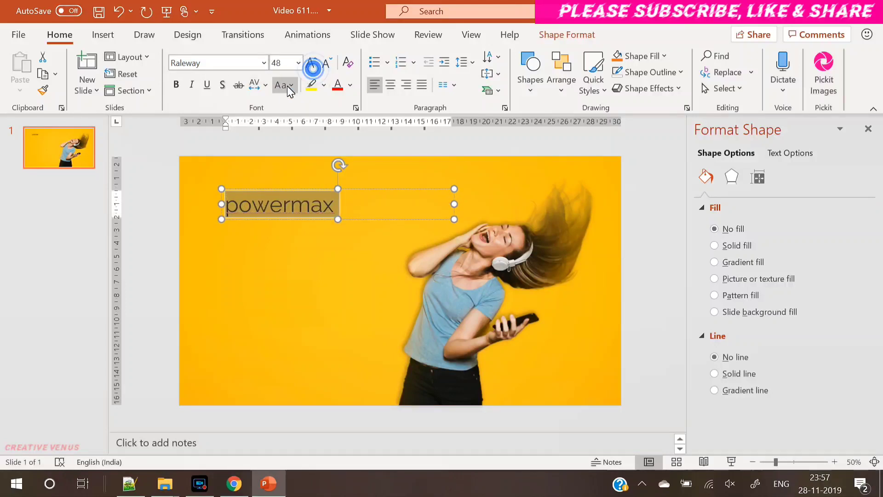
Make the heading uppercase with Very Loose letter spacing.
click(282, 84)
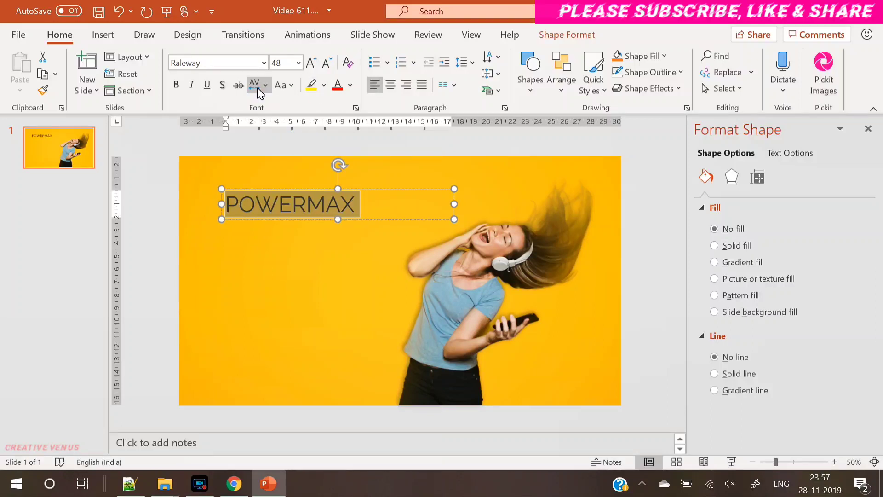
click(254, 85)
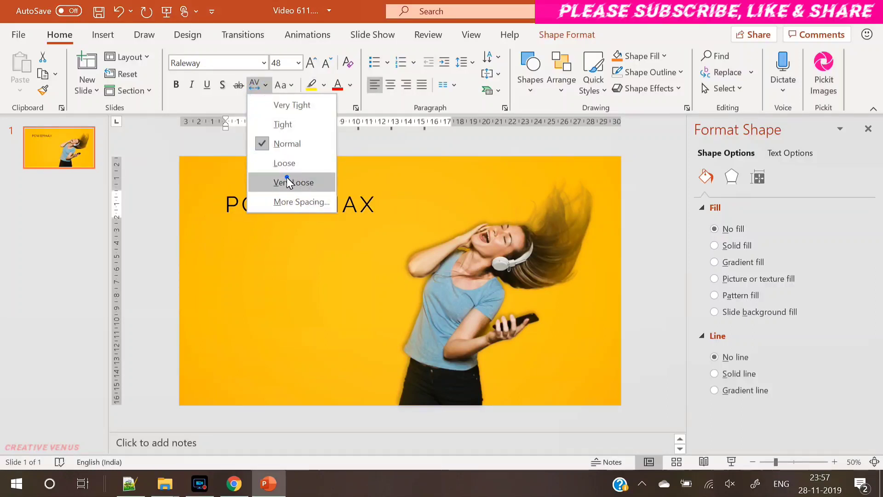
click(292, 182)
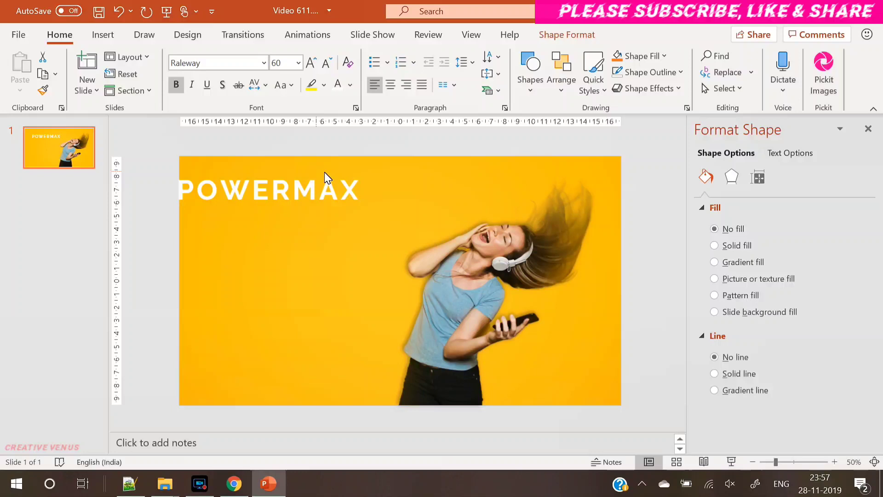
Colour the letters MAX purple, leaving POWER white.
click(268, 190)
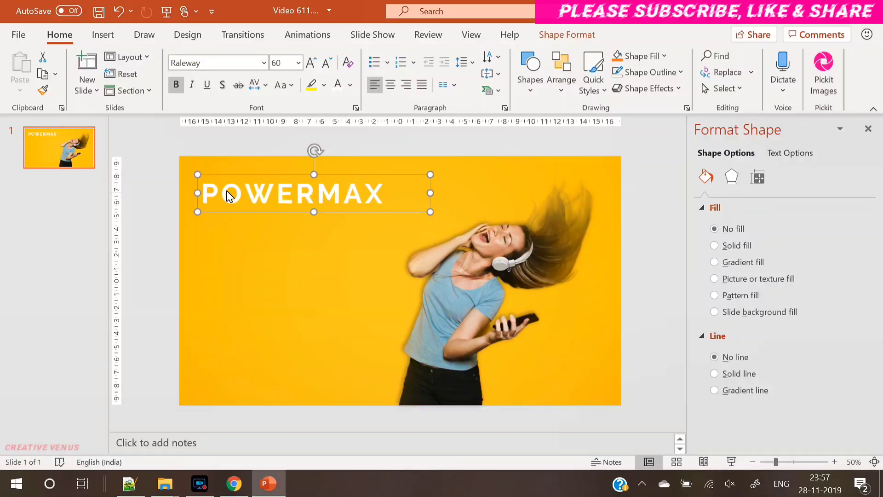
drag(200, 194, 292, 193)
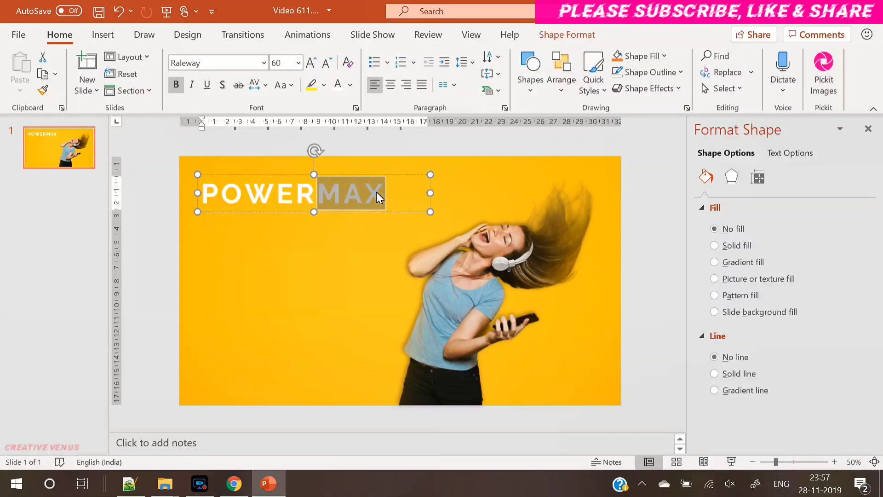
click(346, 84)
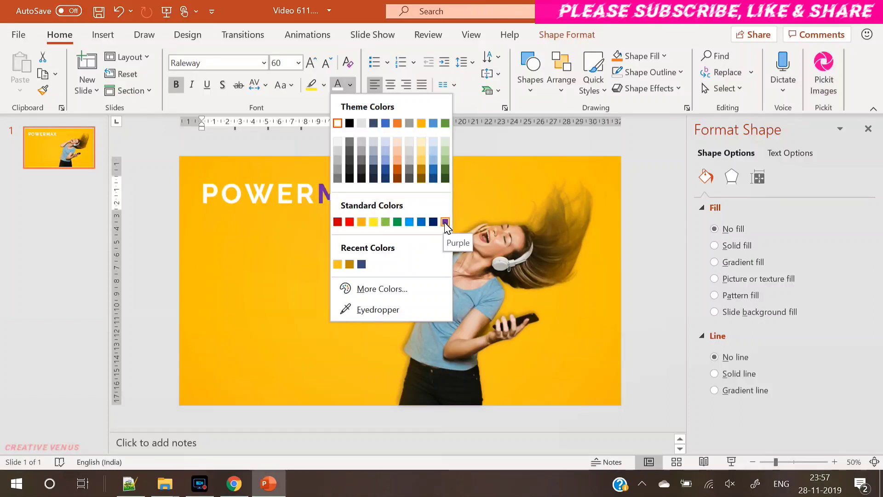
click(445, 222)
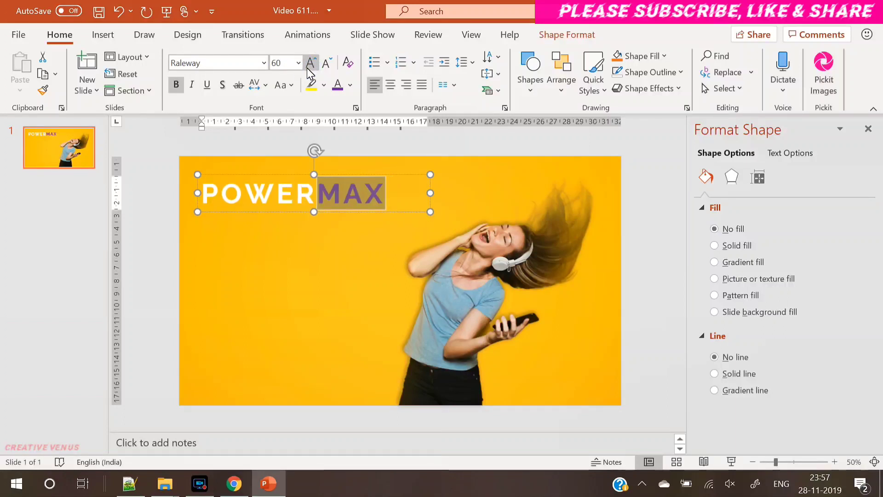
click(202, 253)
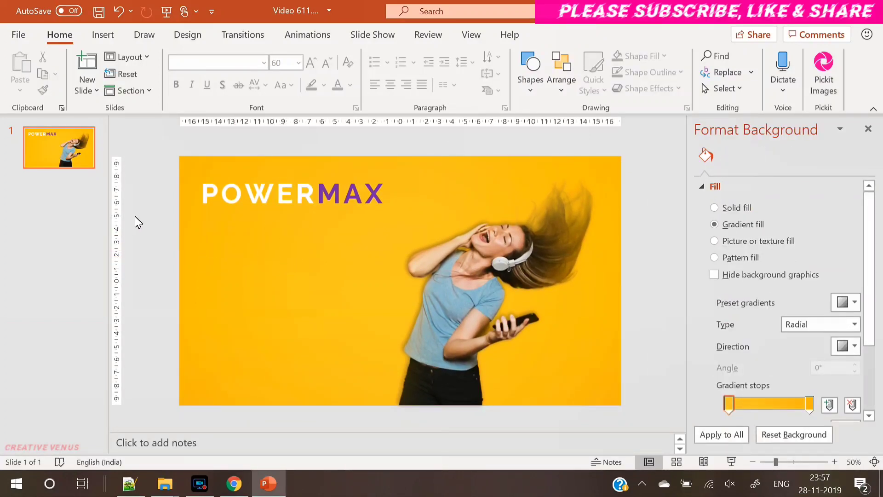
Add a text box below the heading reading 72D in large Raleway.
click(103, 35)
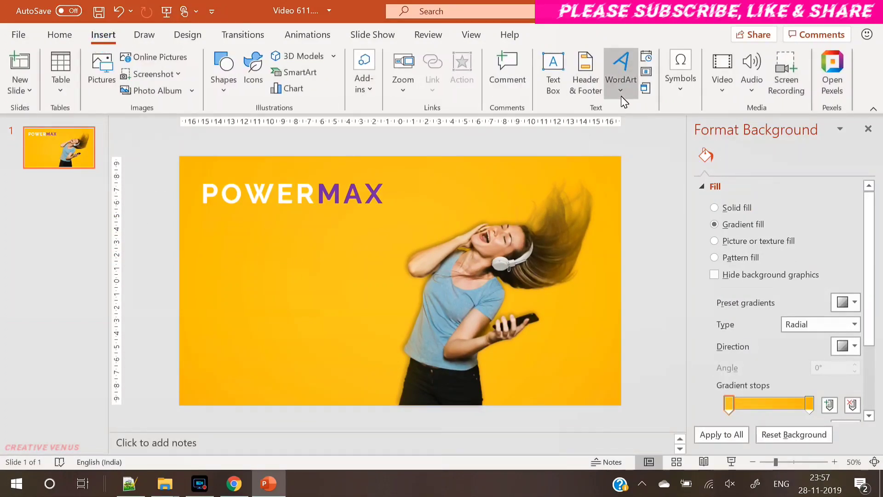
mouse_move(553, 71)
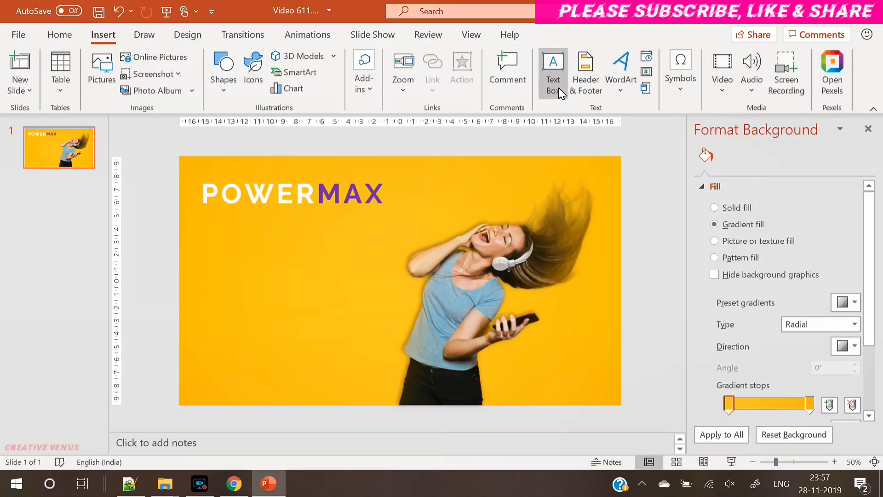
drag(268, 222, 390, 318)
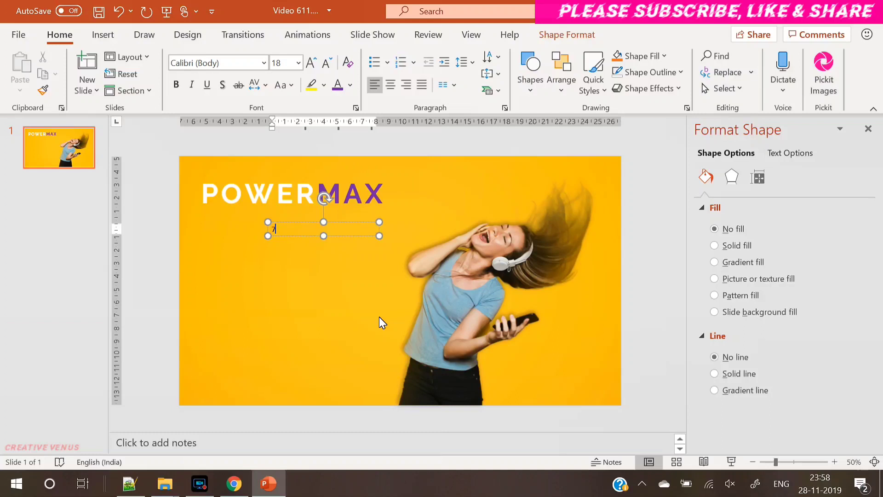
text(72D)
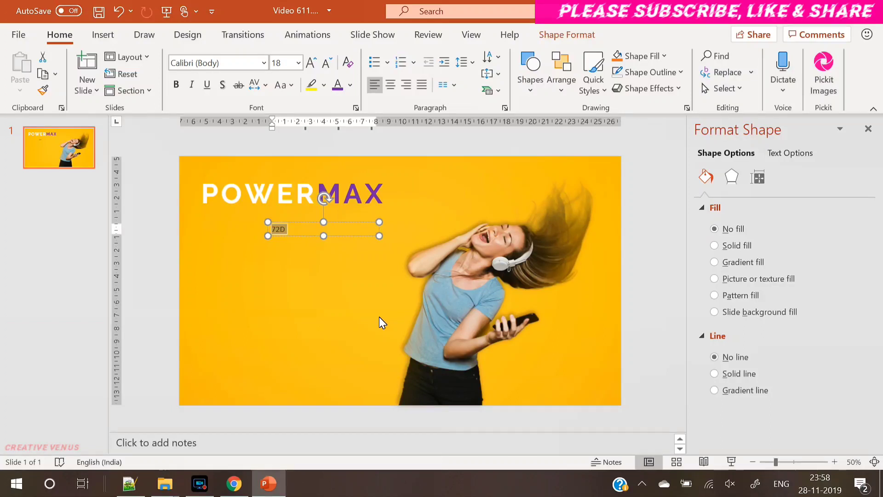
click(217, 62)
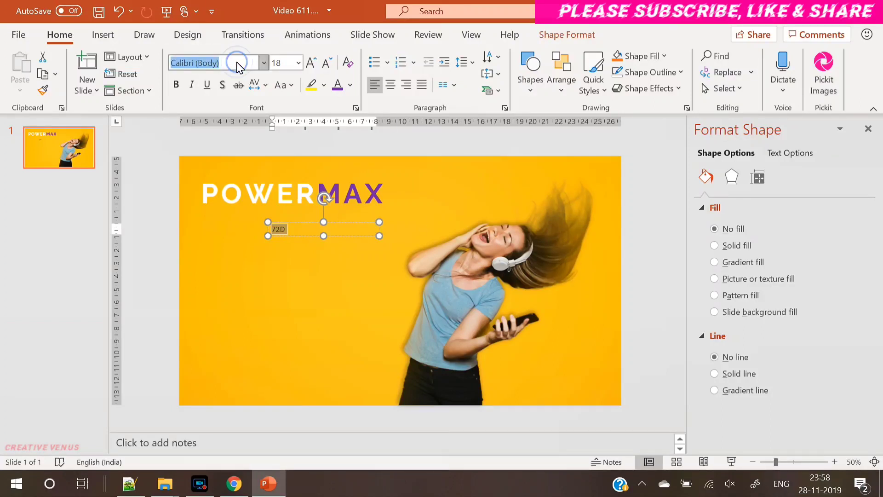
text(Raleway)
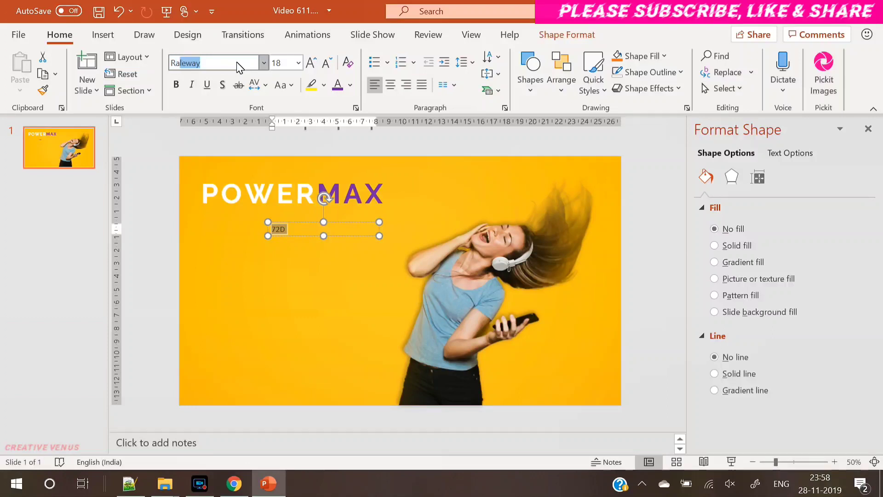
click(310, 63)
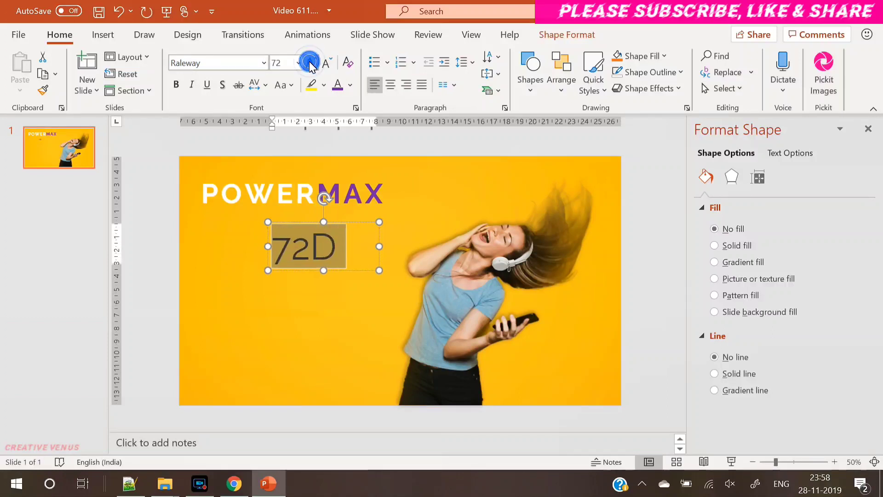
click(310, 62)
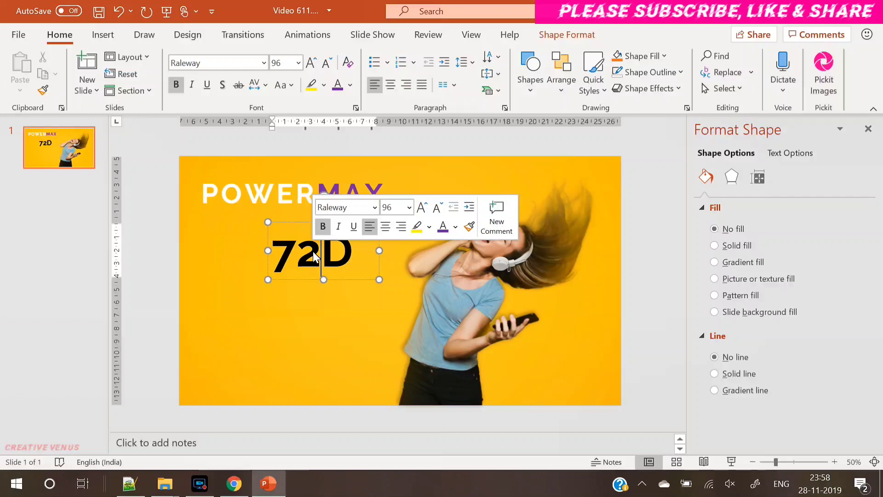
Make the 72D title white with the D coloured purple.
text(.)
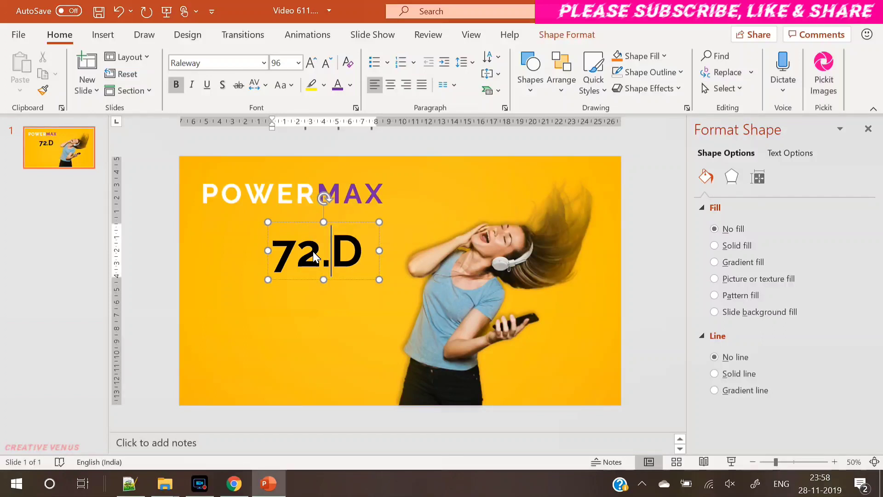
click(337, 85)
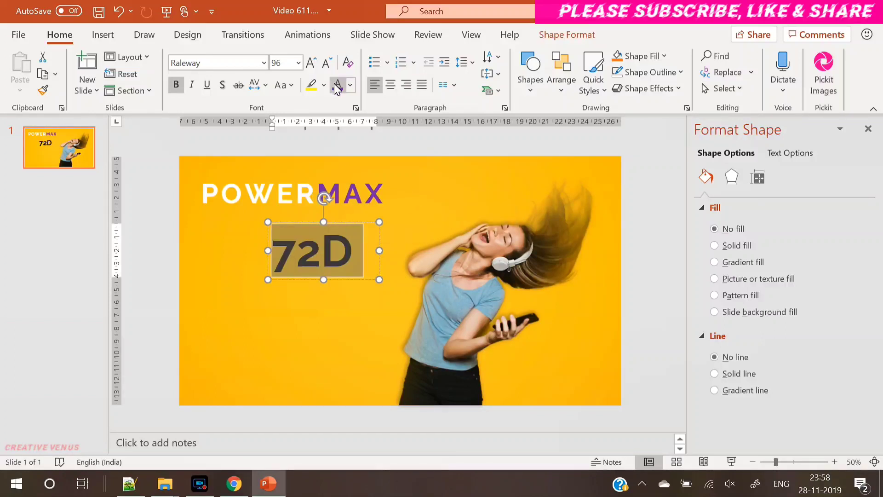
click(336, 85)
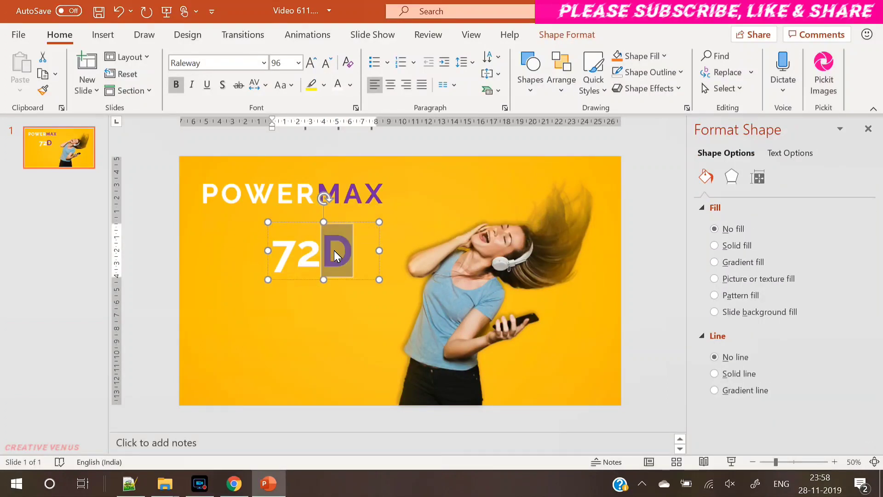
click(324, 63)
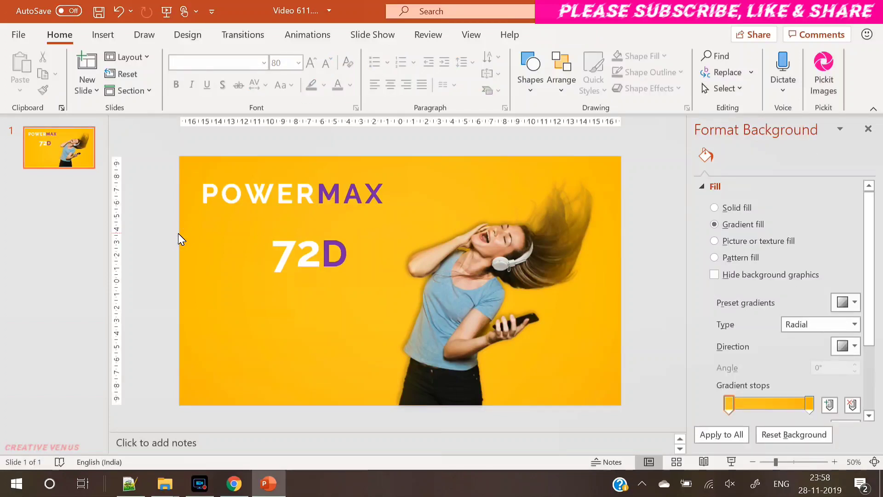
Enlarge 72D to about size 115 and align it directly under POWERMAX.
click(309, 254)
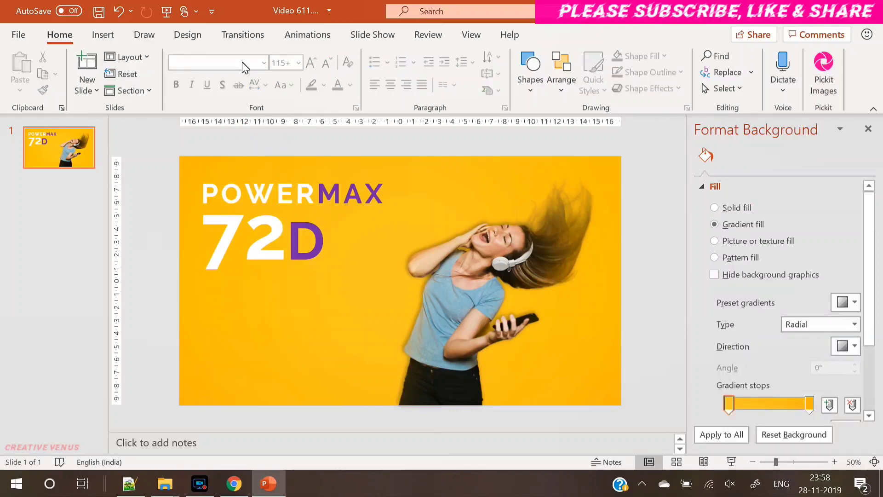
click(102, 34)
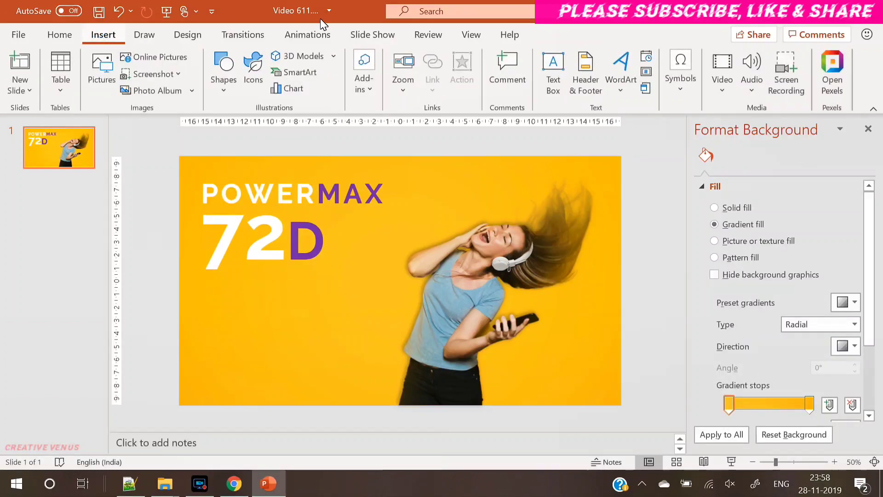
click(552, 71)
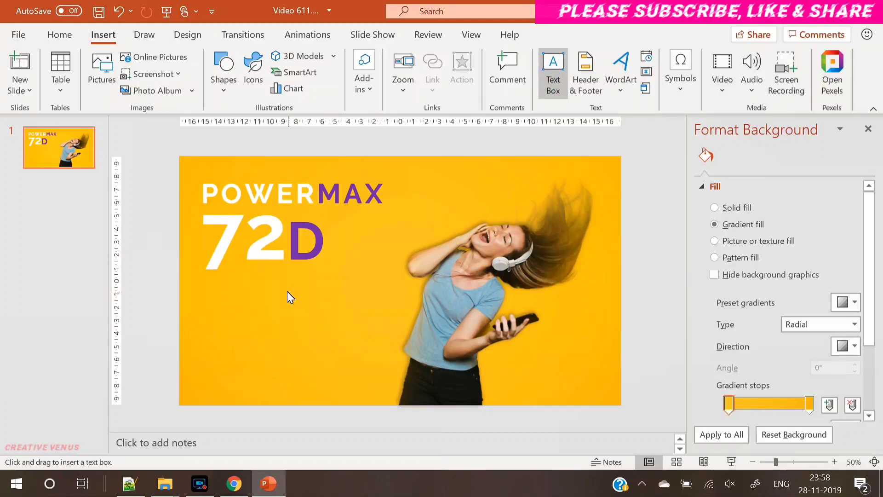
Add a lorem ipsum paragraph box below 72D in small Raleway.
drag(287, 291, 382, 304)
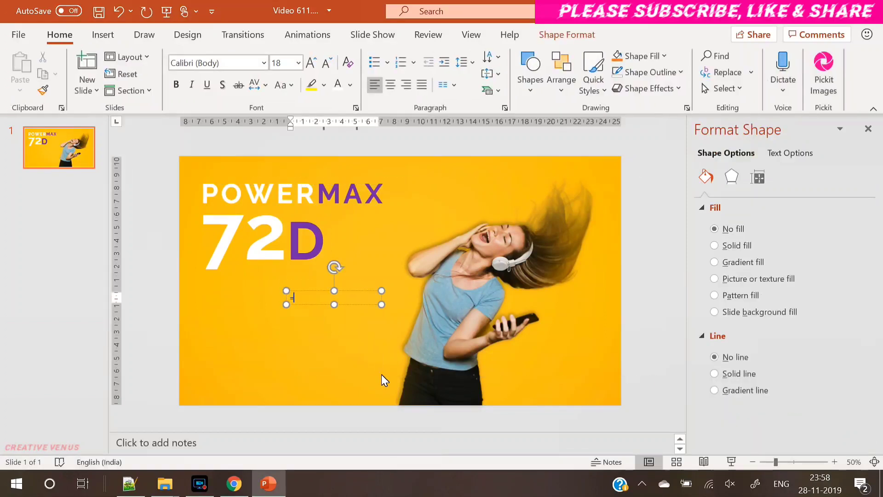
text(=lorem(1))
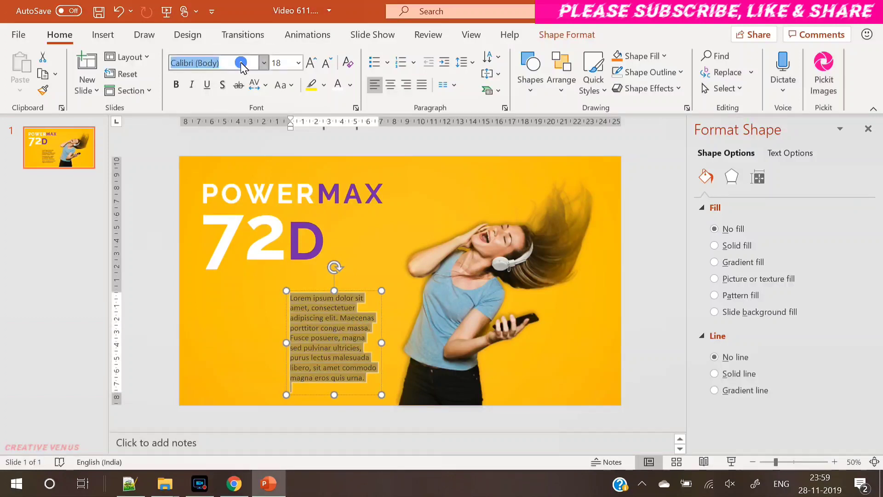
click(217, 63)
text(Raleway)
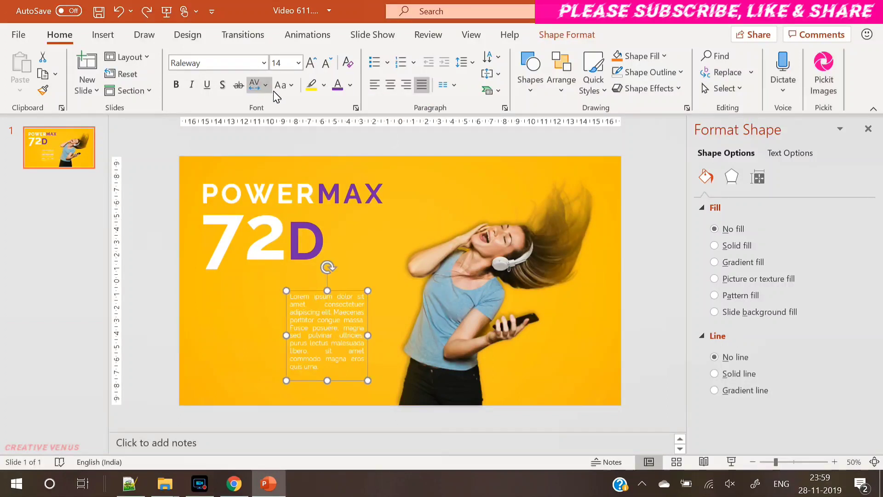
mouse_move(360, 291)
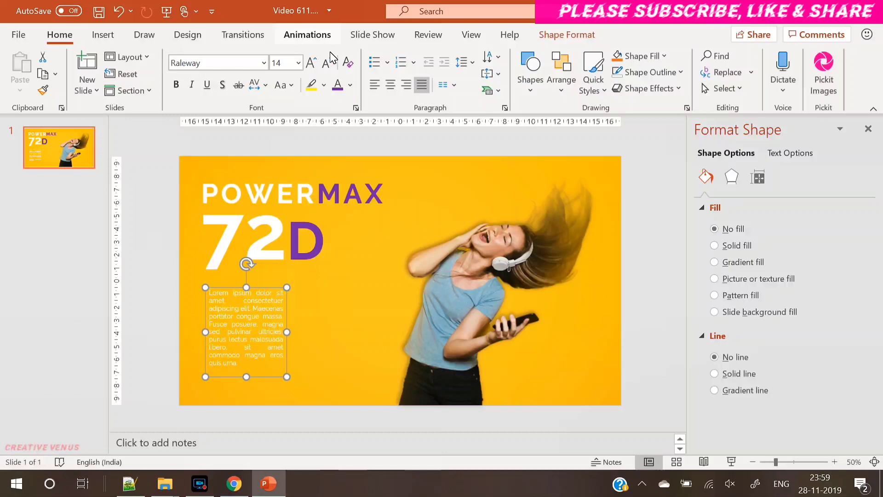
click(322, 62)
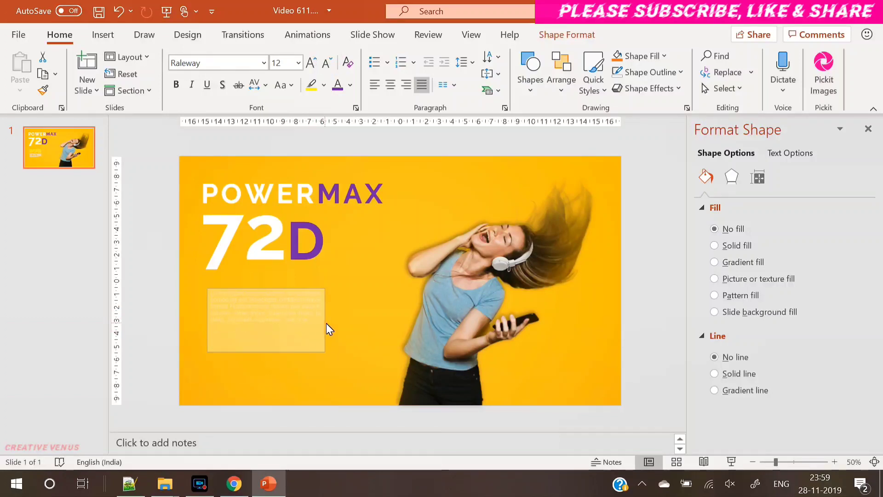
Justify the paragraph in white and spread it into a wide block low on the left.
drag(324, 319, 297, 319)
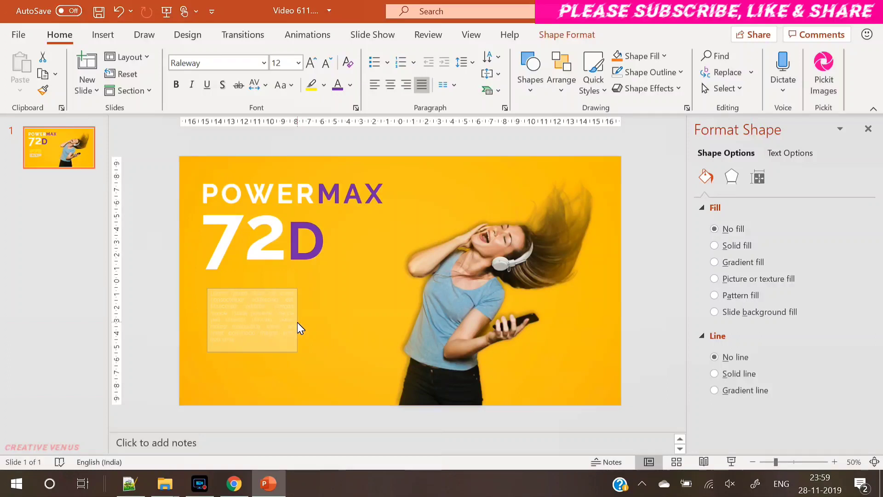
click(252, 319)
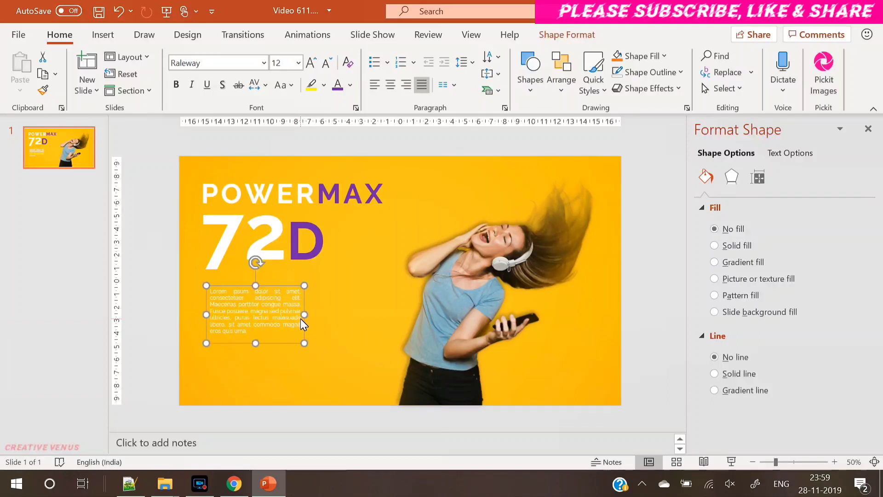
click(325, 62)
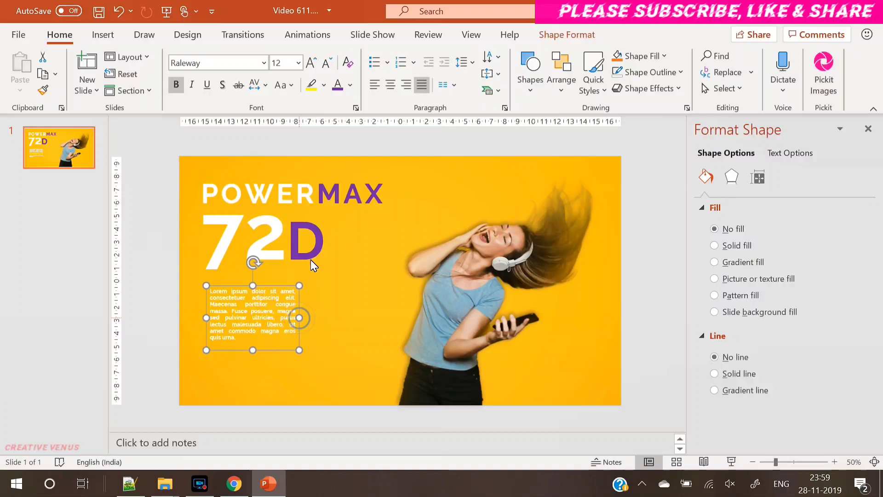
click(253, 84)
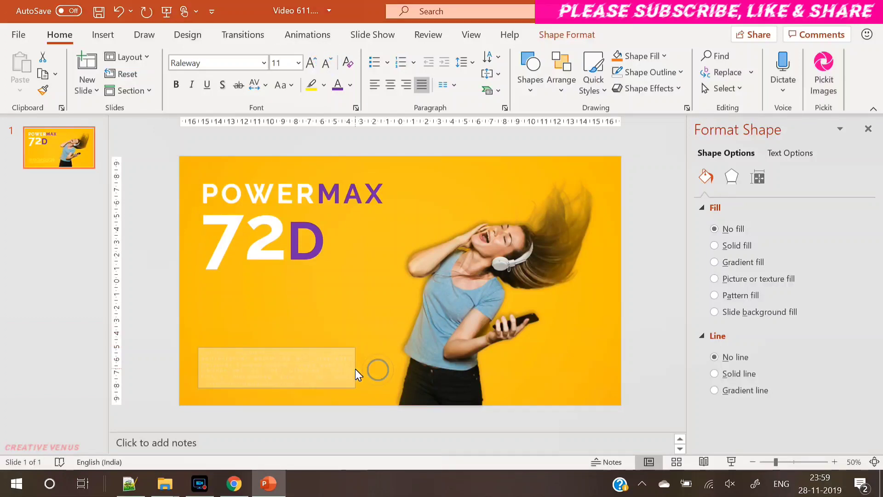
click(276, 366)
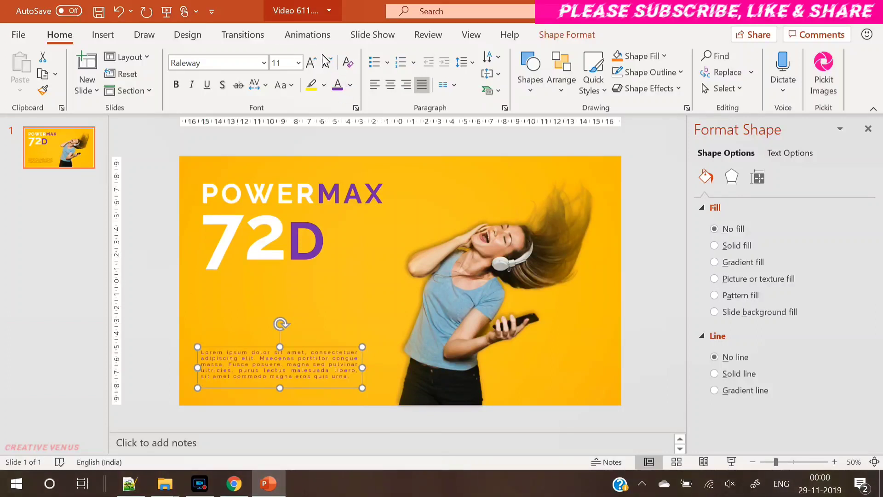
click(325, 62)
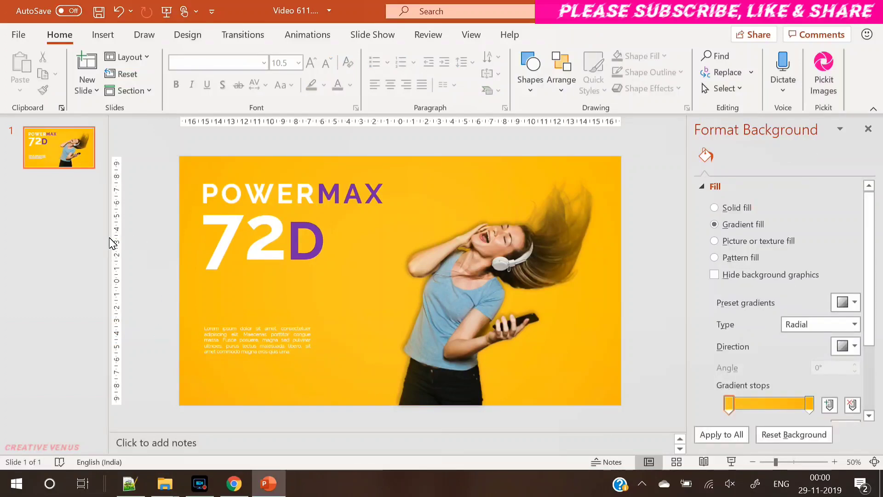
Draw a purple rectangle bar under the paragraph at the slide's left edge.
click(102, 34)
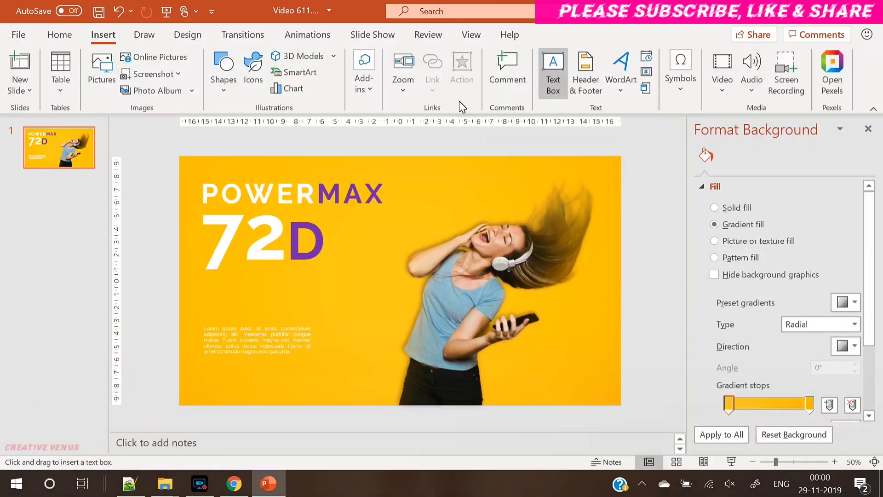
click(223, 71)
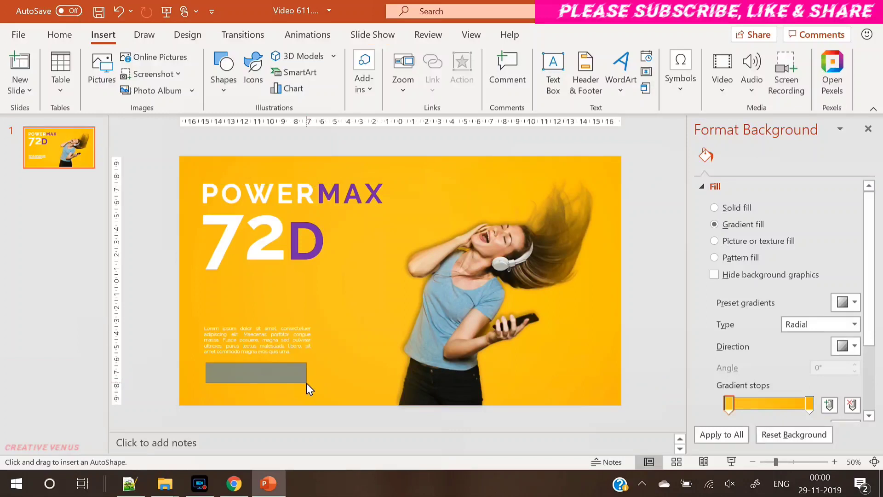
click(255, 373)
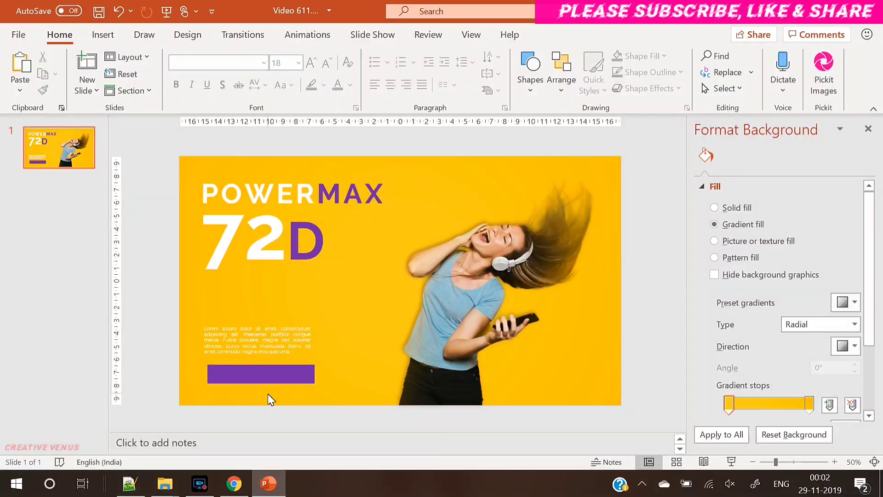
click(260, 373)
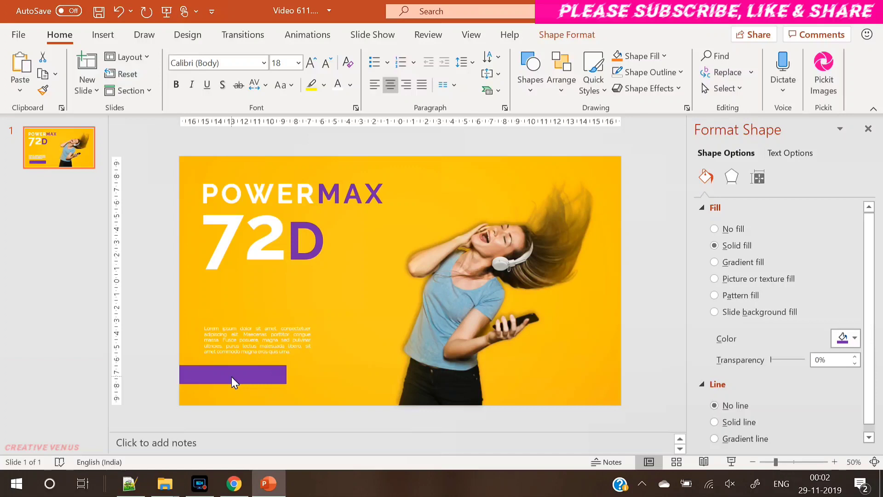
Replace the bar with a purple 3 cm square in the bottom-left corner.
click(232, 375)
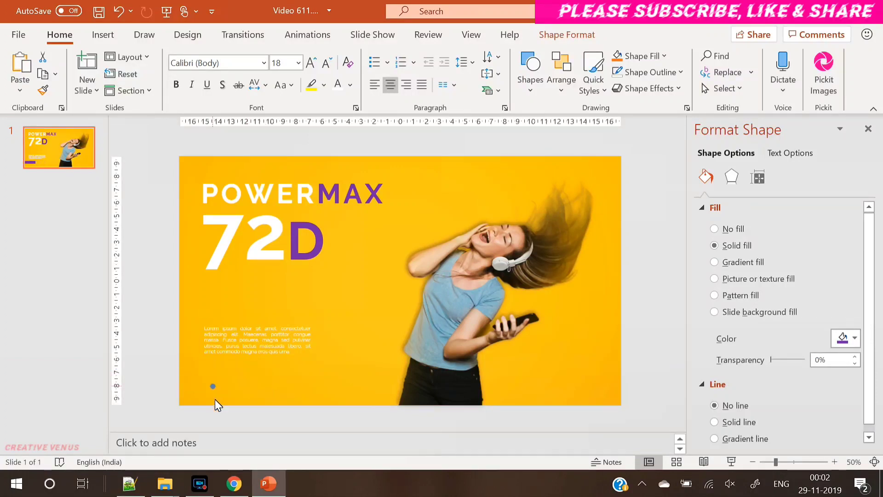
drag(212, 387, 247, 406)
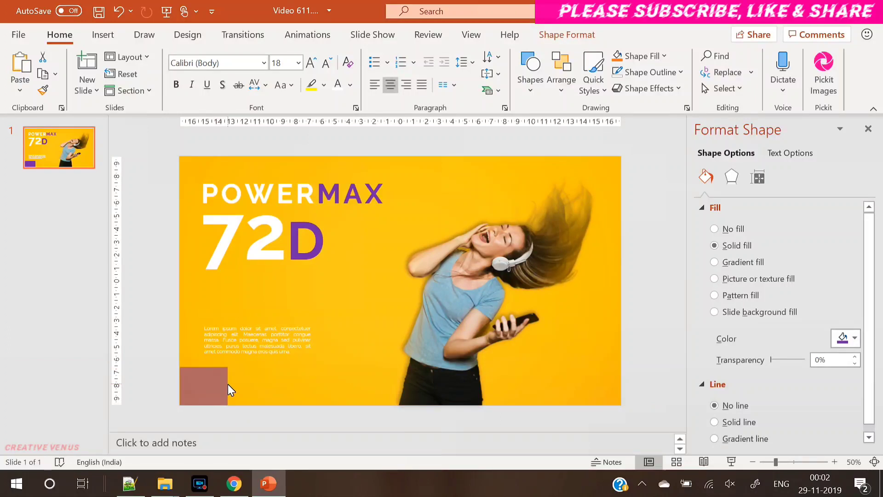
click(202, 385)
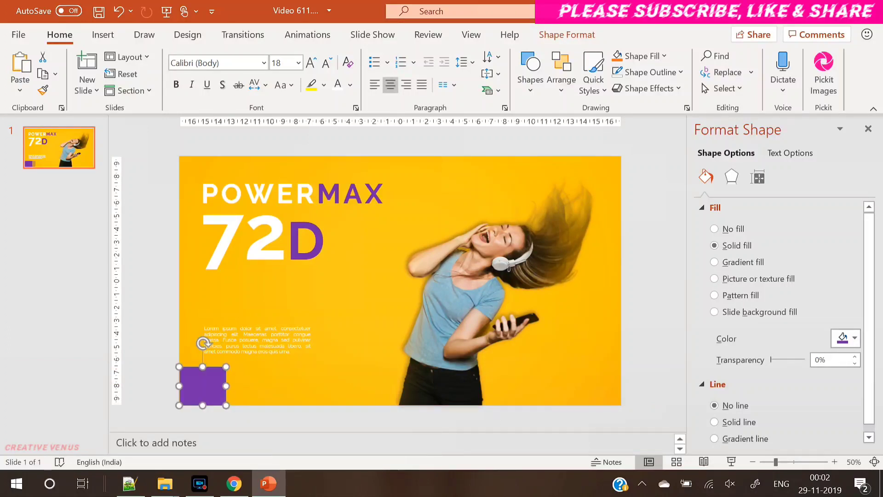
click(567, 35)
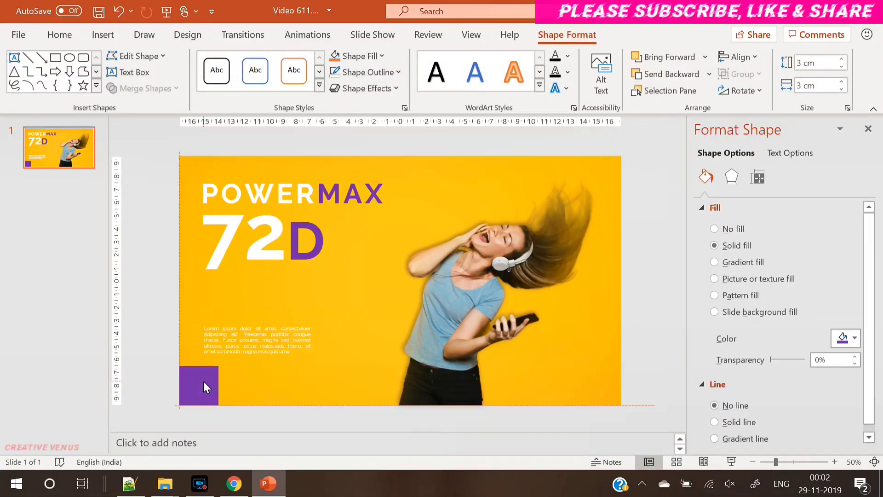
Ctrl-drag a copy of the square to the top-right corner.
click(198, 385)
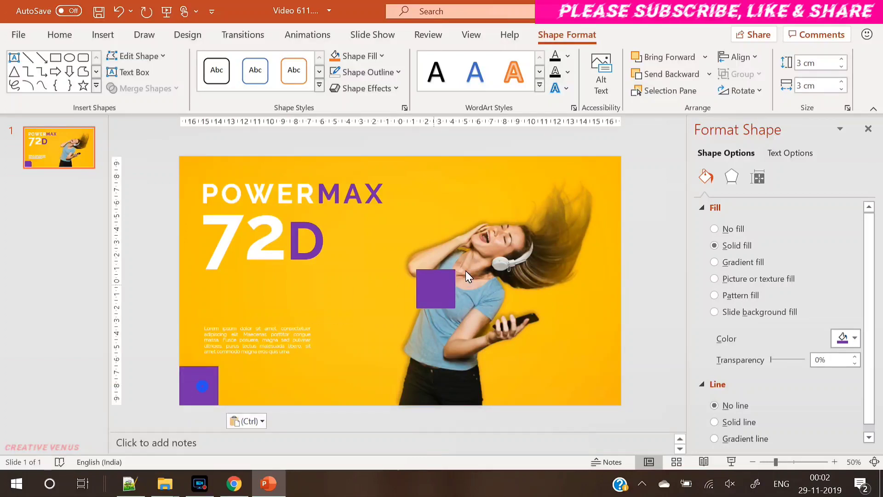
drag(435, 288, 601, 175)
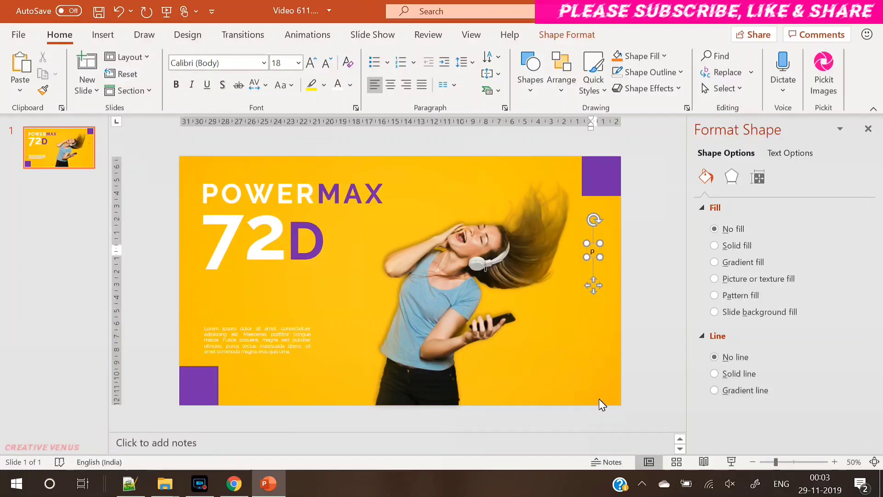
Add a vertical white POWERMAX label in centred Raleway 16 below the top-right square.
text(power max)
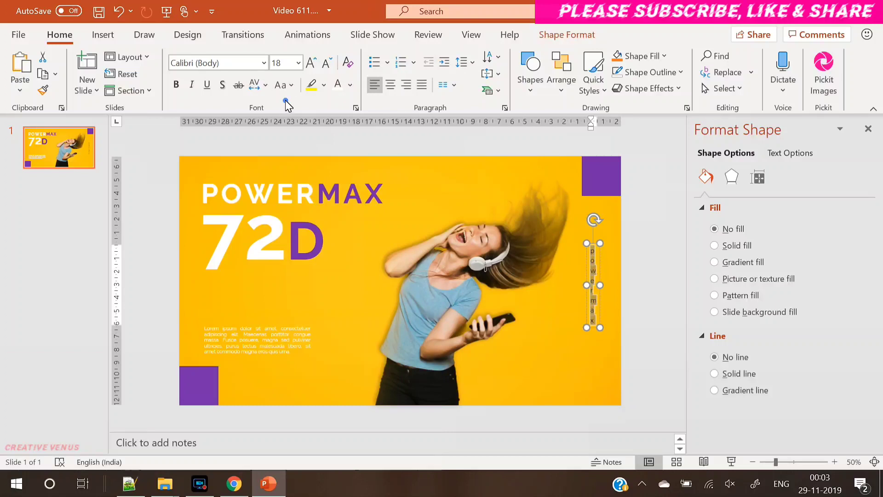
click(282, 85)
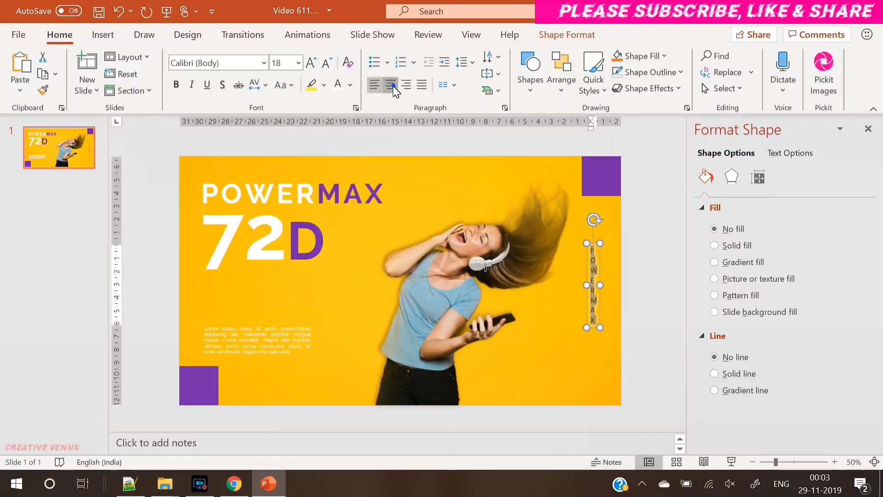
click(214, 62)
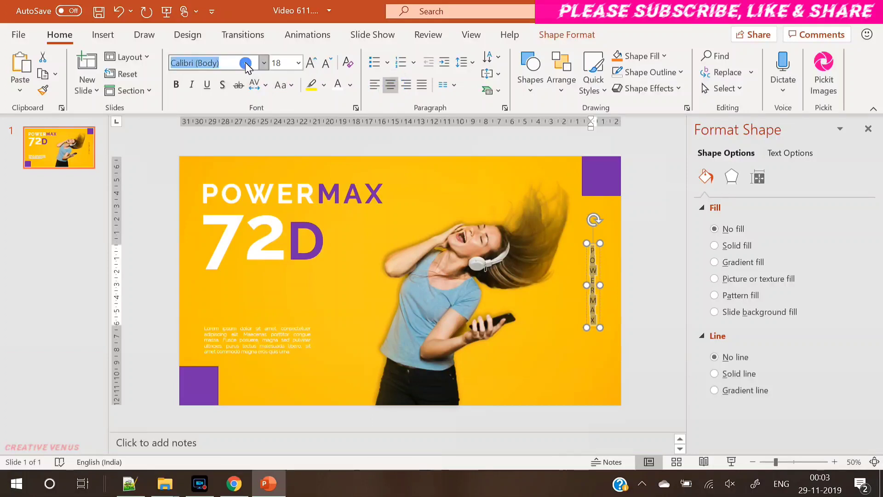
text(Raleway)
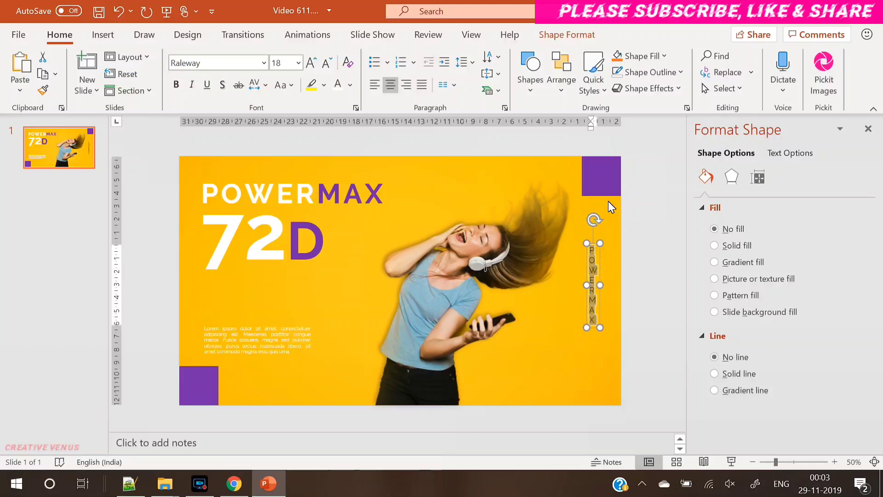
click(324, 63)
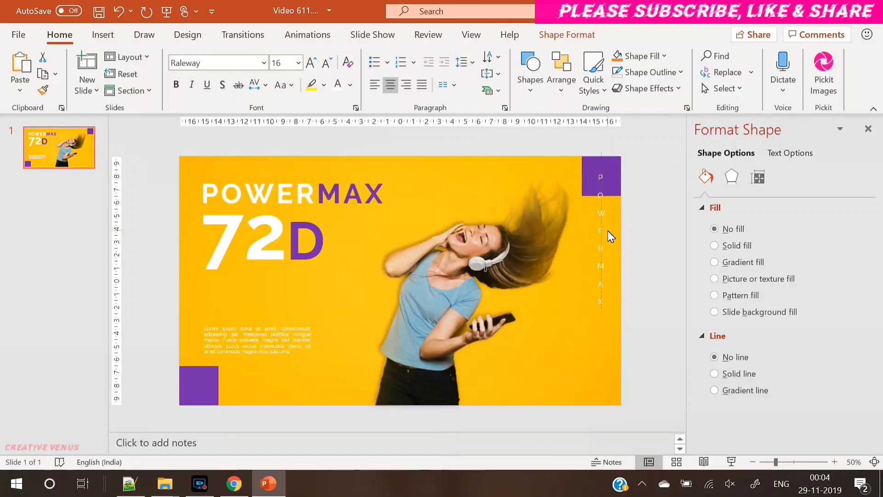
Add a tall purple rectangle behind the vertical POWERMAX letters on the right edge.
click(600, 236)
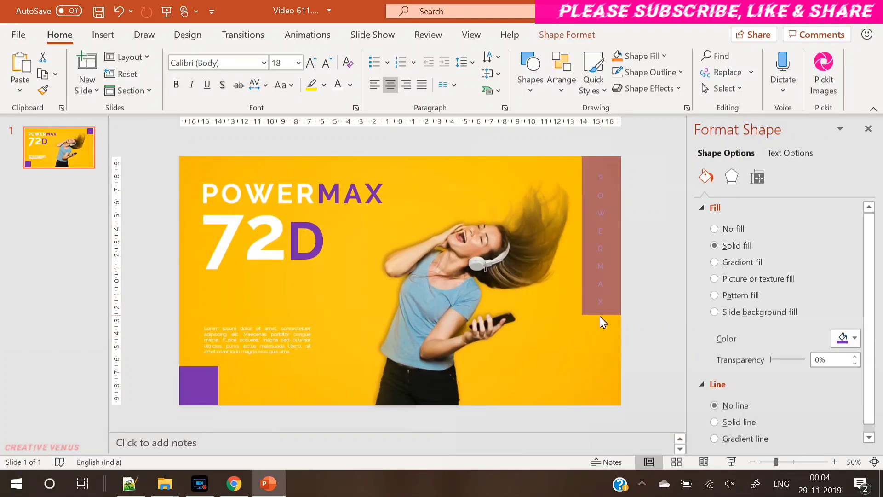
click(600, 245)
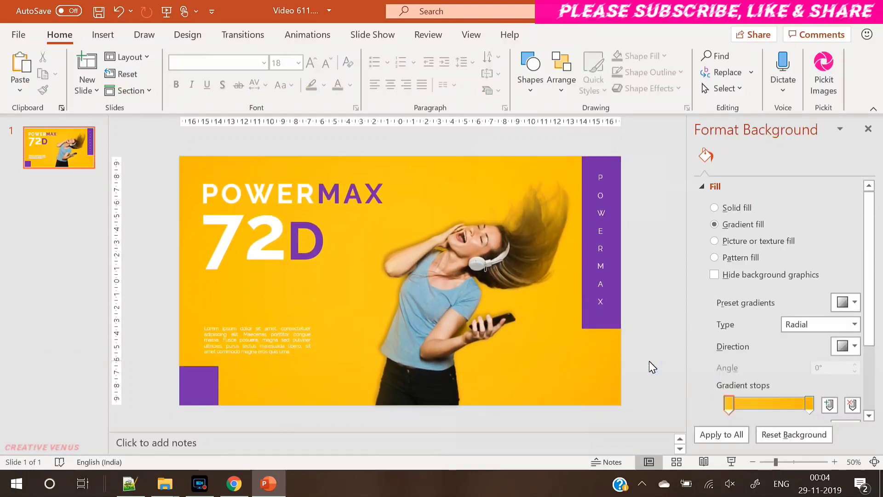
click(600, 247)
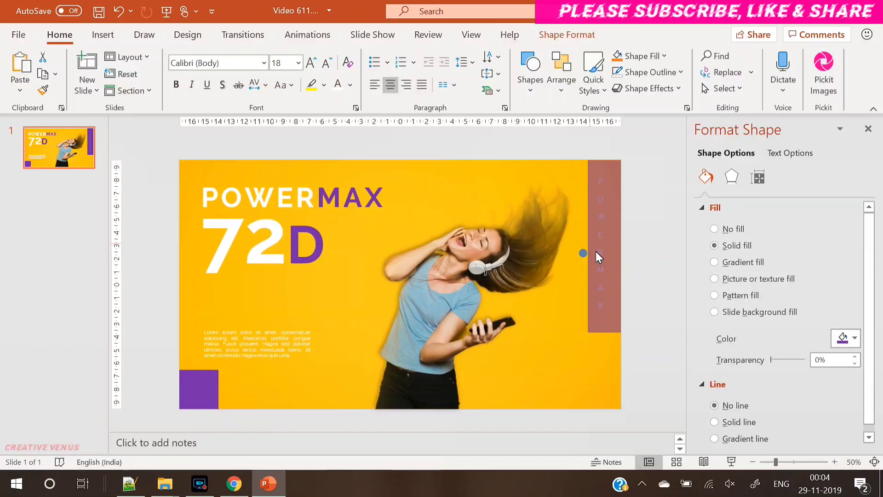